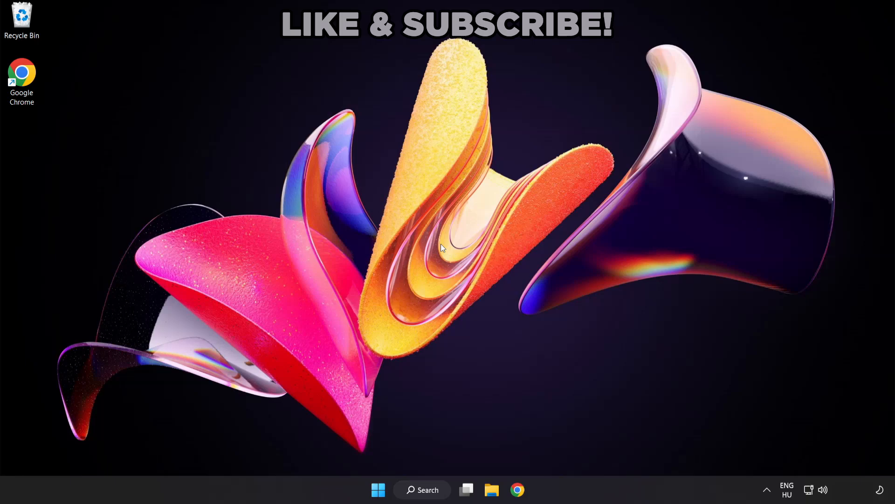
pyautogui.moveTo(445, 267)
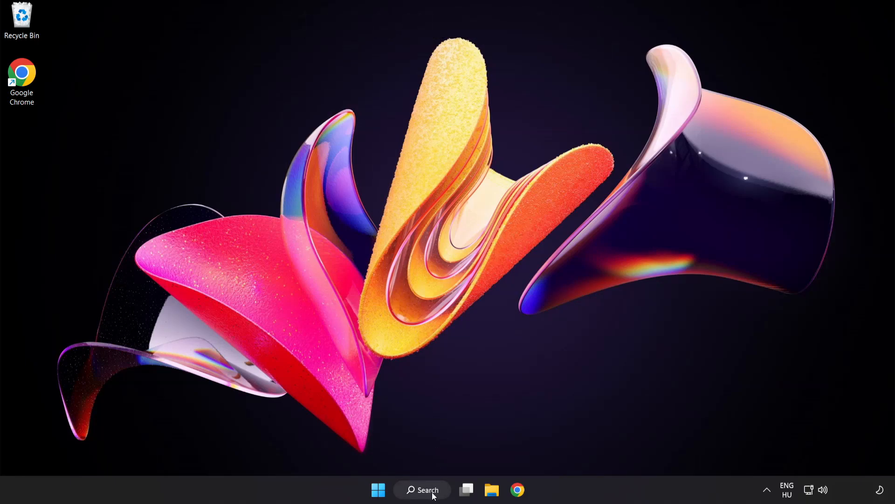
# Step: Search Windows for 'device manager' and open Device Manager
pyautogui.click(422, 489)
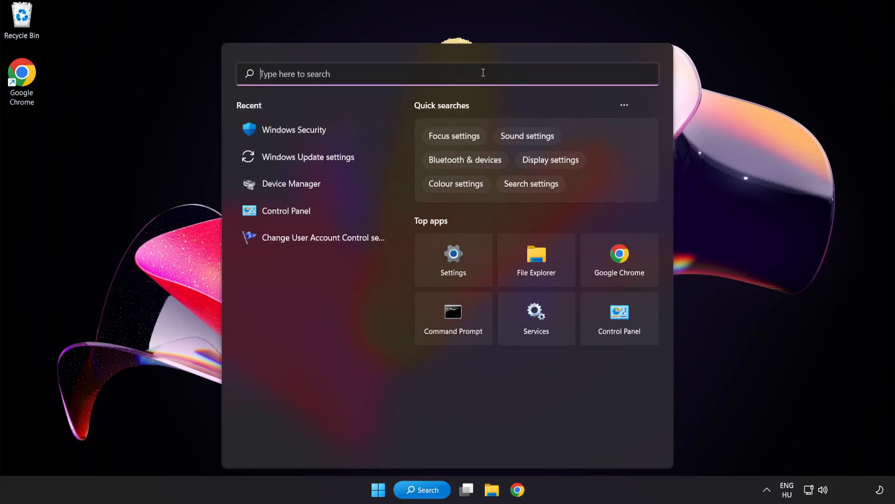
pyautogui.write('device manager')
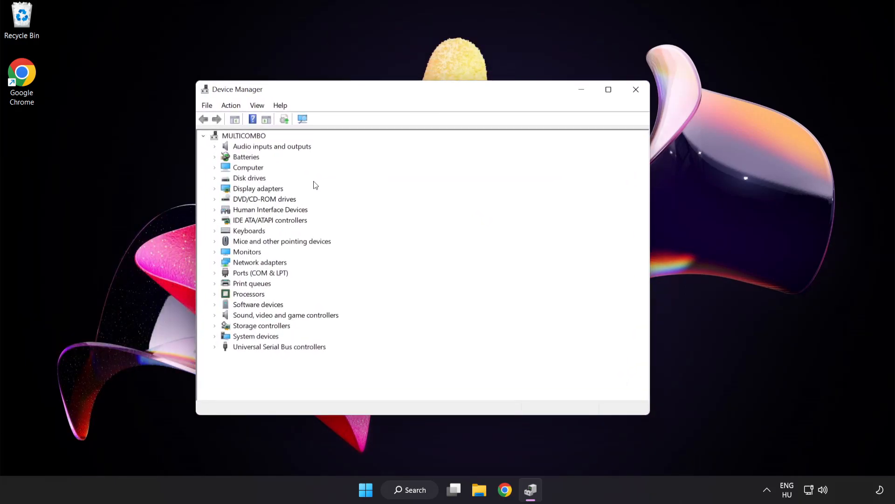
# Step: Auto-search drivers for VMware SVGA 3D, confirm best is installed, and close Device Manager
pyautogui.click(258, 189)
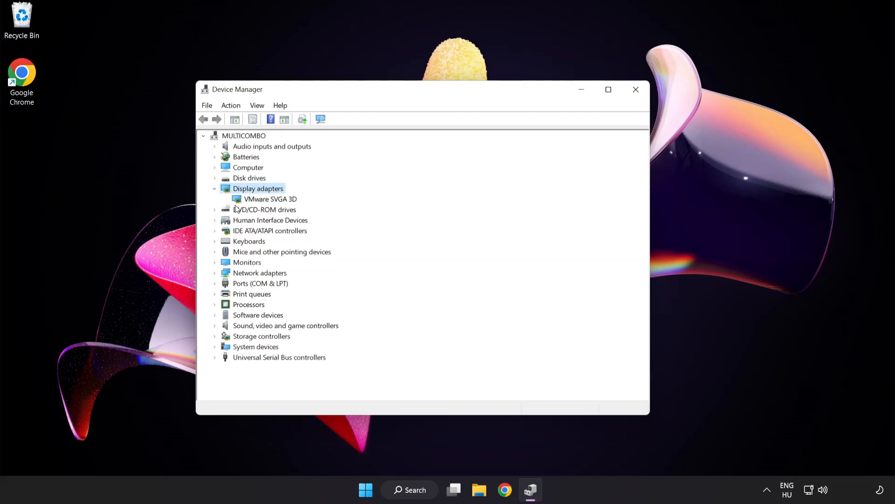
pyautogui.click(272, 198)
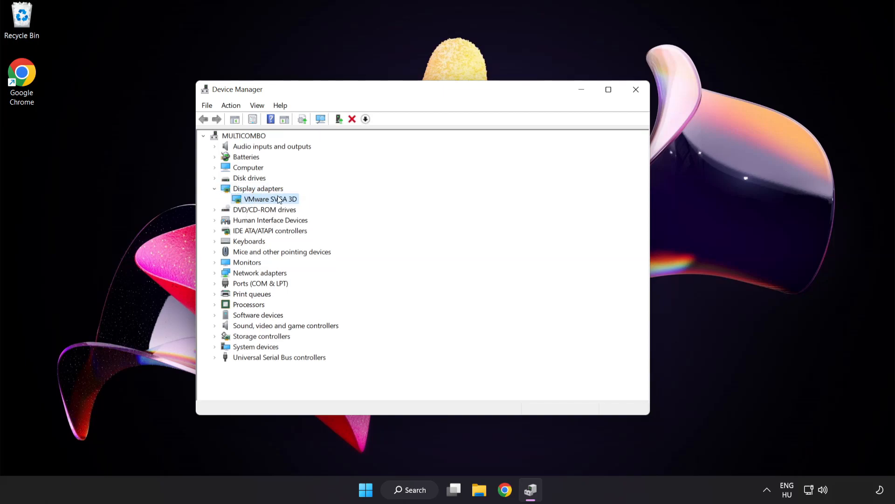
pyautogui.rightClick(270, 199)
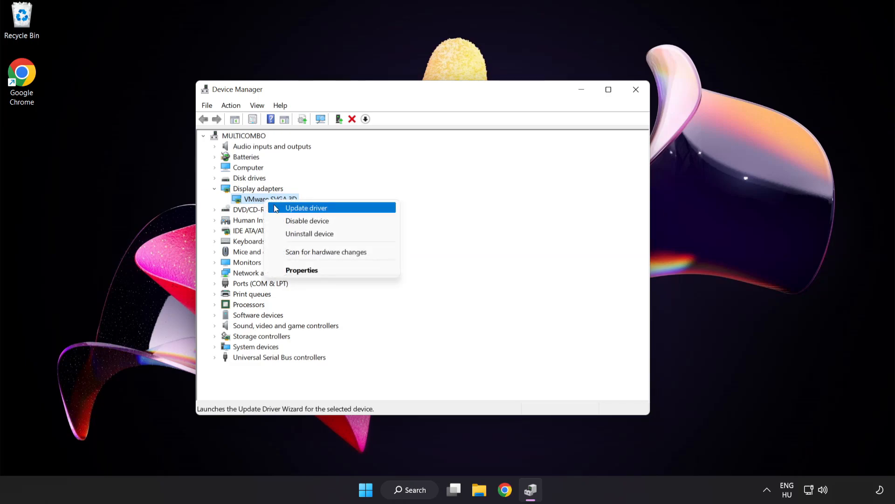
pyautogui.moveTo(348, 210)
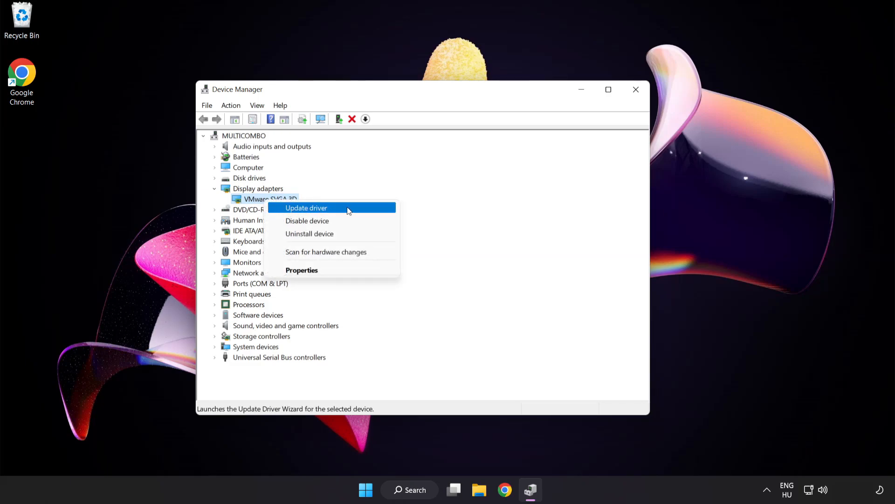
pyautogui.click(306, 207)
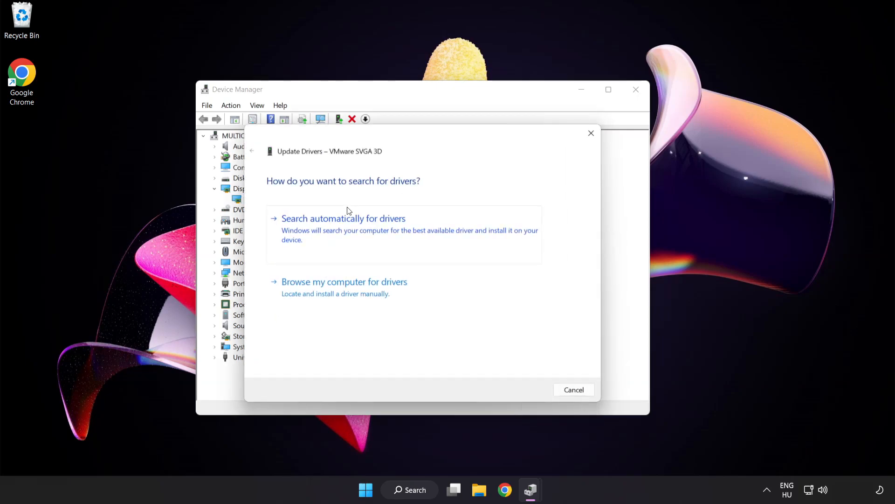
pyautogui.moveTo(272, 193)
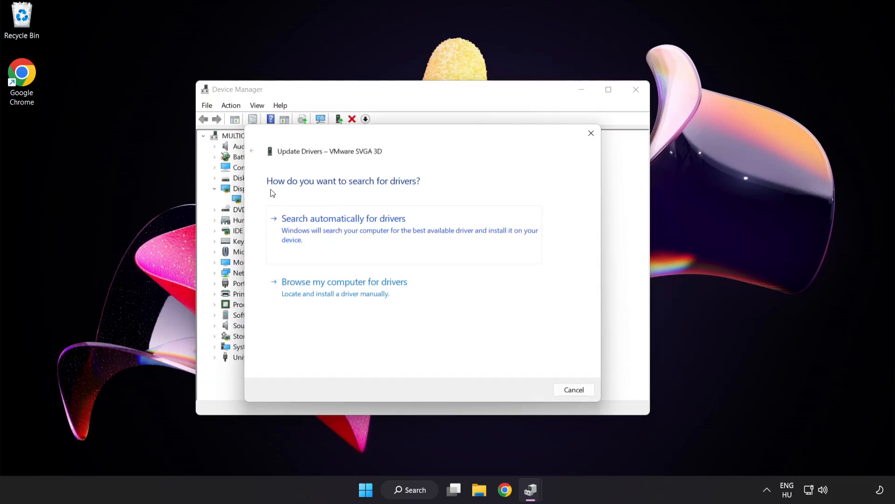
pyautogui.moveTo(409, 224)
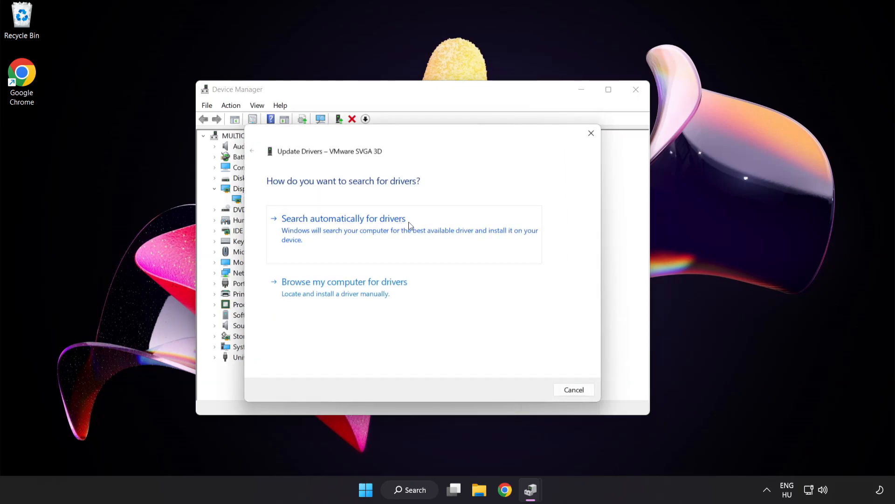
pyautogui.moveTo(392, 231)
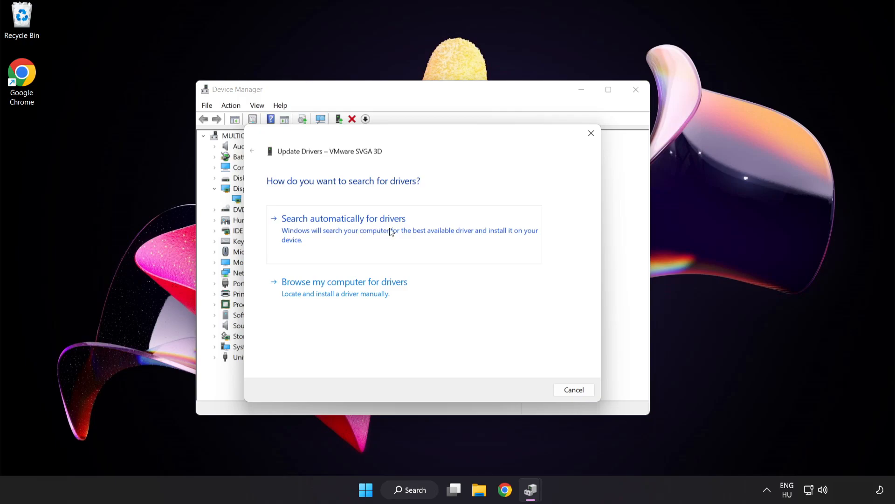
pyautogui.click(343, 219)
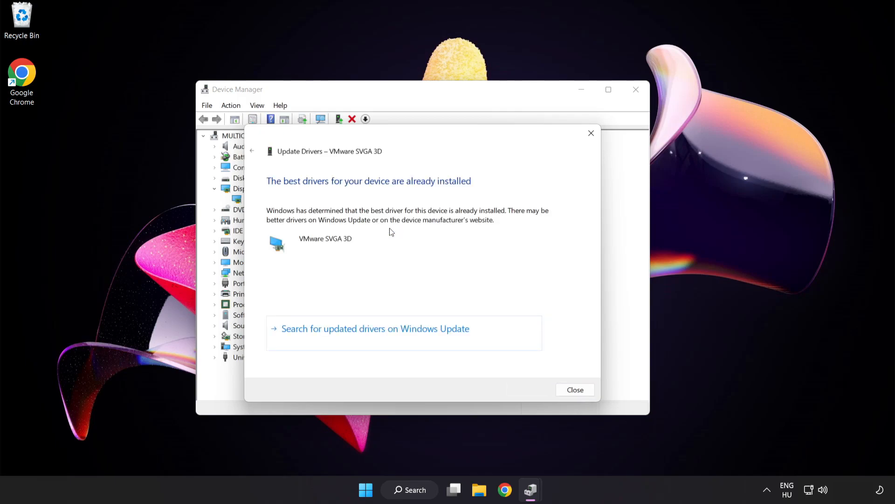
pyautogui.moveTo(441, 190)
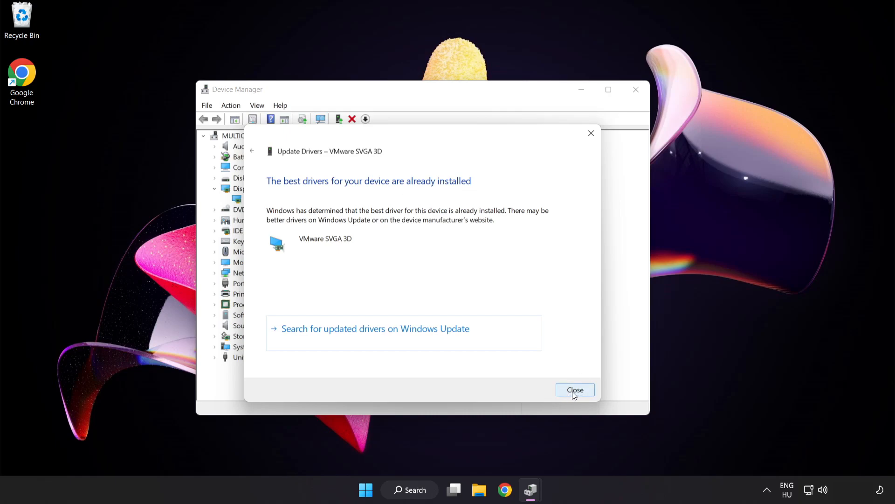
pyautogui.click(574, 390)
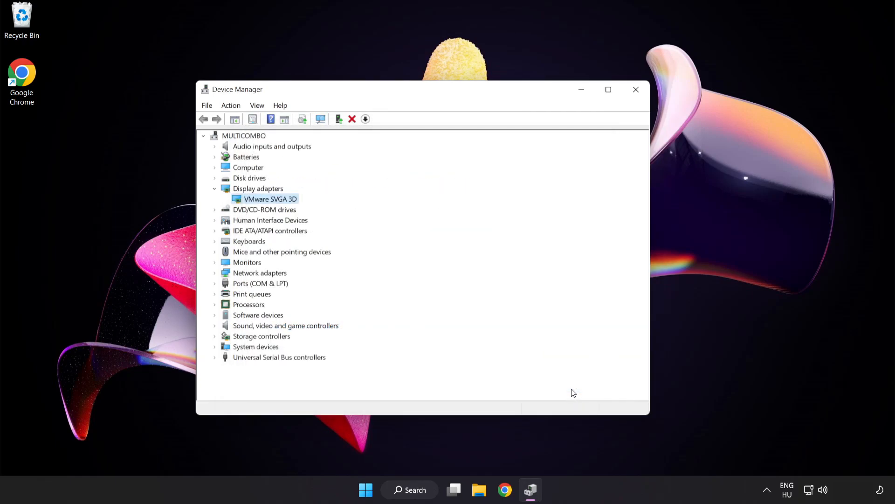
pyautogui.moveTo(635, 94)
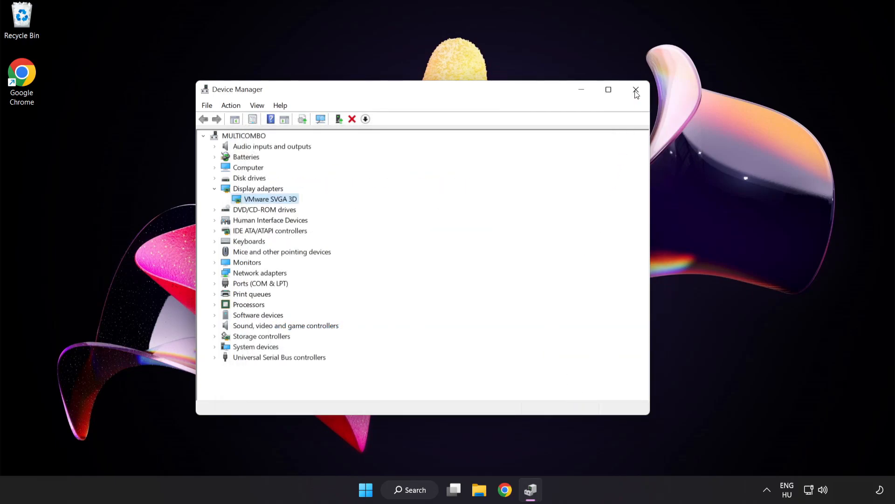
pyautogui.click(636, 90)
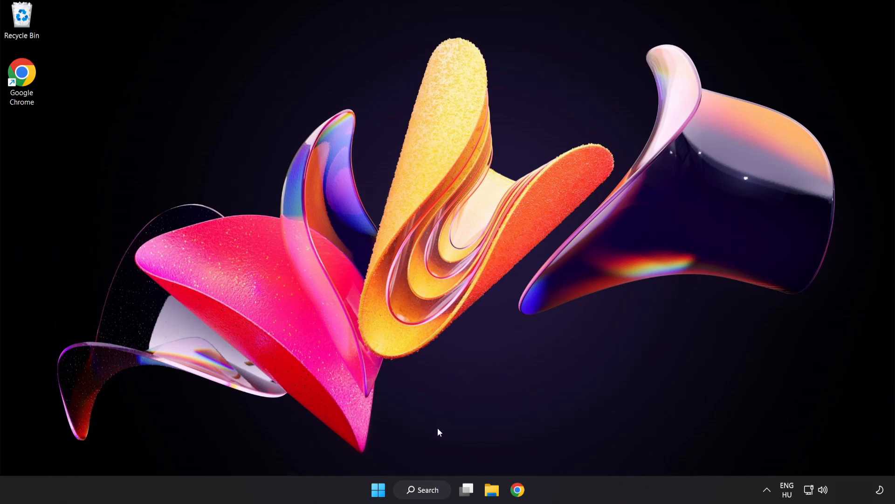
# Step: Search Windows for 'update' to show Windows Update settings as best match
pyautogui.click(422, 489)
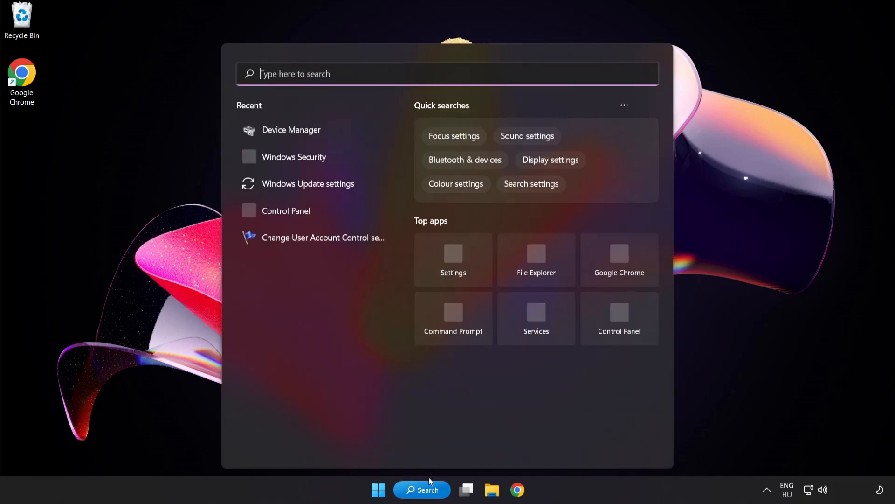
pyautogui.write('u')
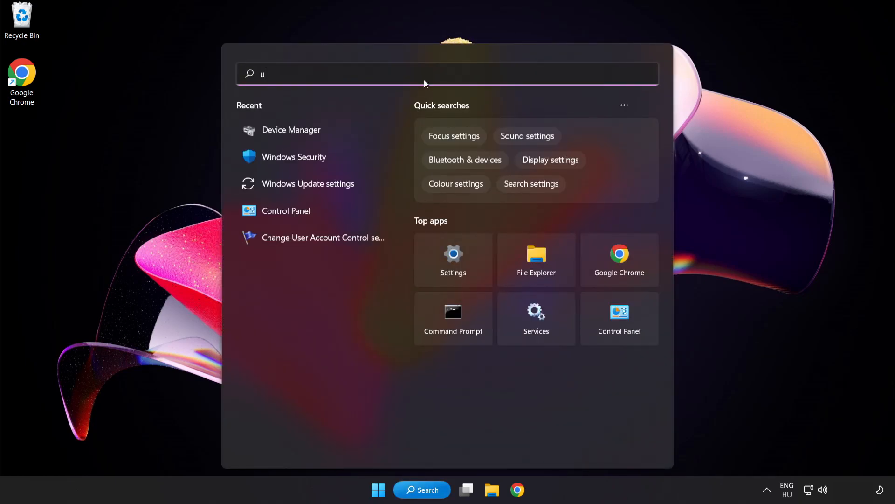
pyautogui.write('pdate')
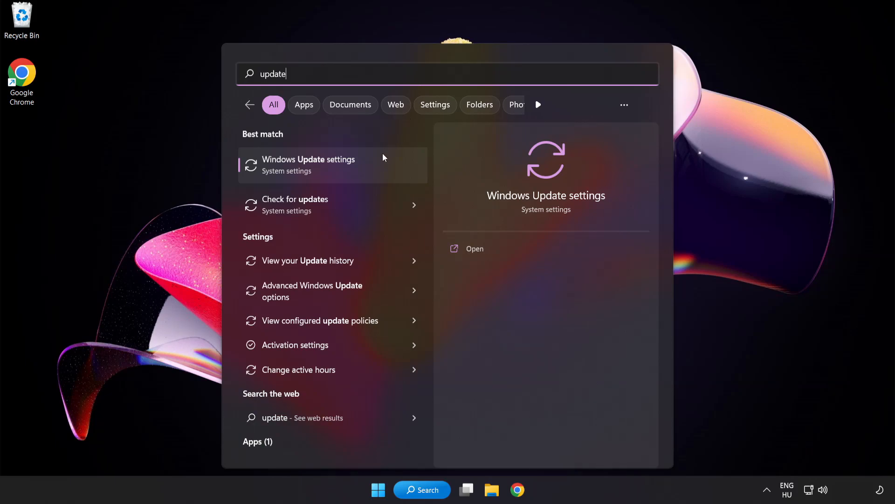
pyautogui.moveTo(343, 173)
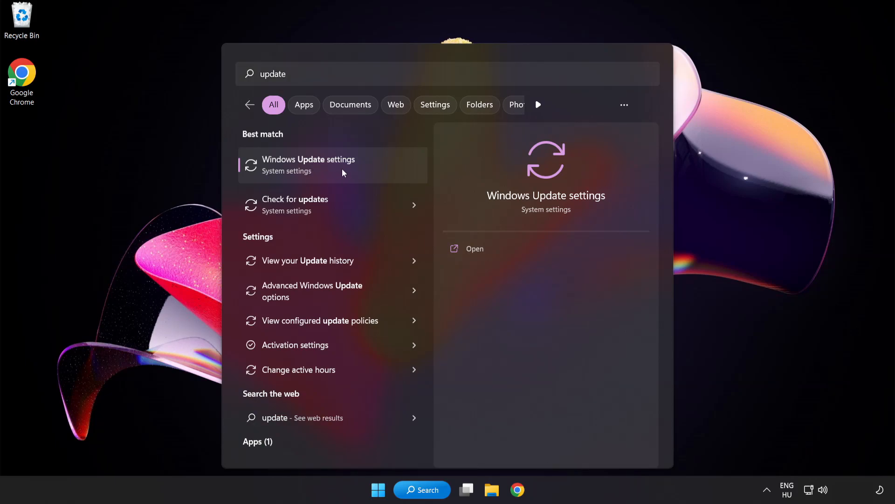
# Step: Run a Windows Update check confirming Windows is up to date, then close Settings
pyautogui.click(308, 165)
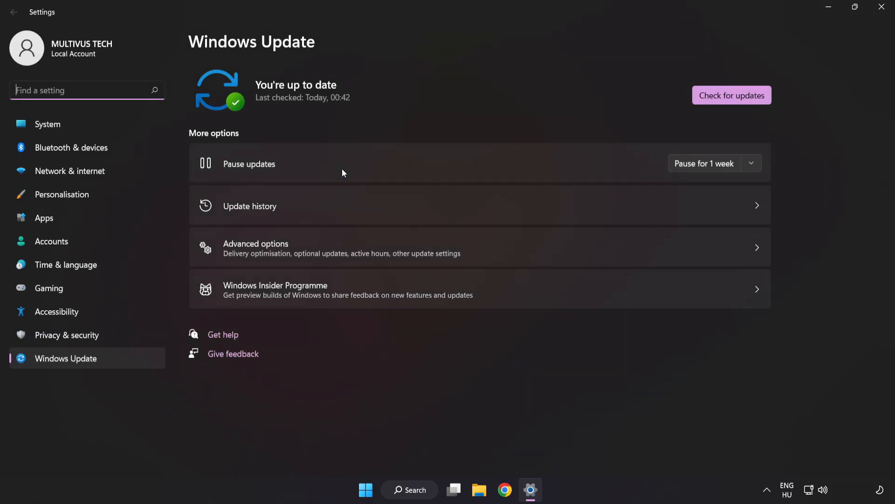
pyautogui.moveTo(471, 90)
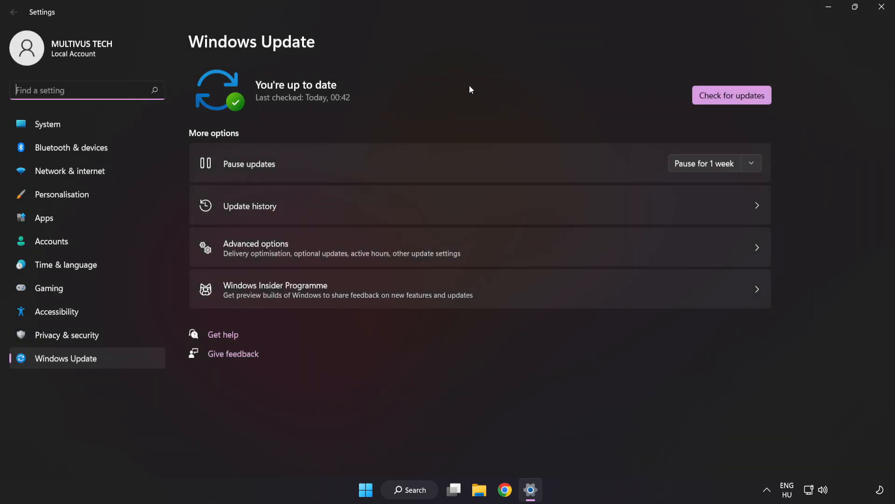
pyautogui.moveTo(731, 95)
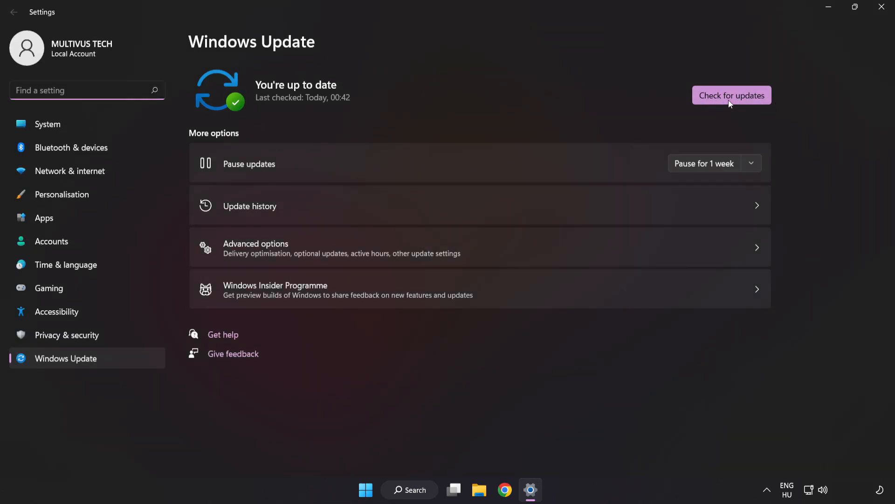
pyautogui.click(731, 95)
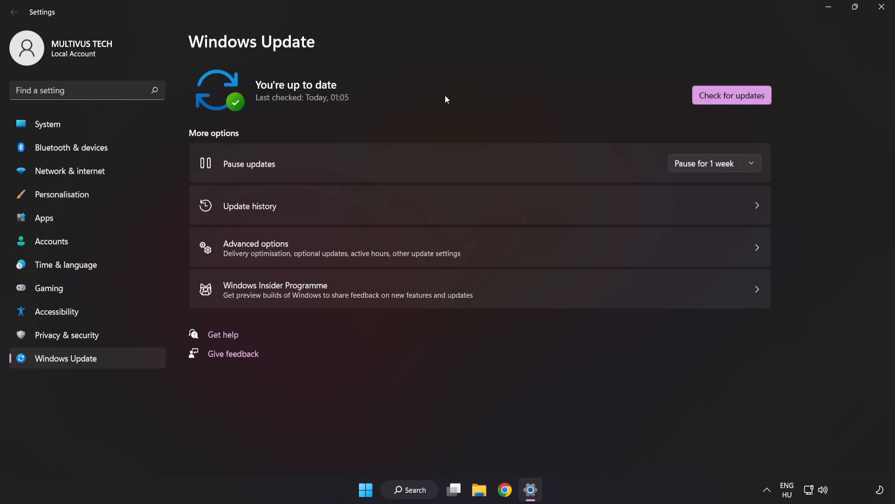
pyautogui.moveTo(882, 8)
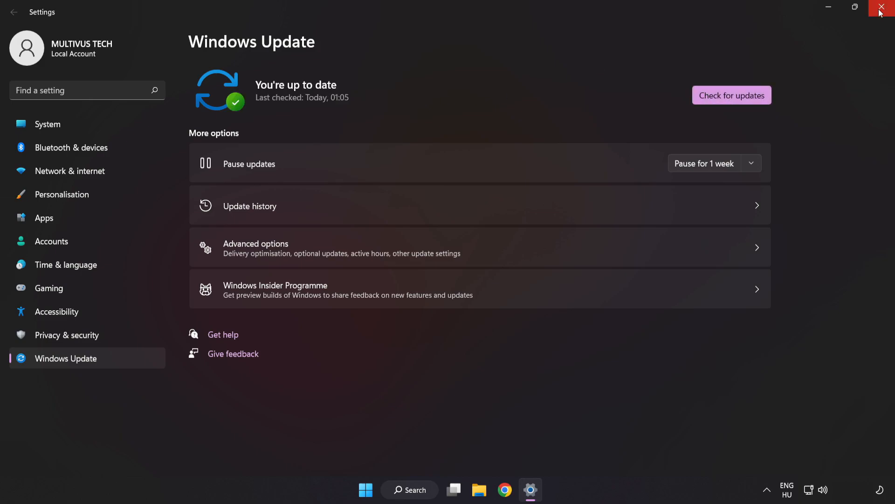
pyautogui.click(881, 7)
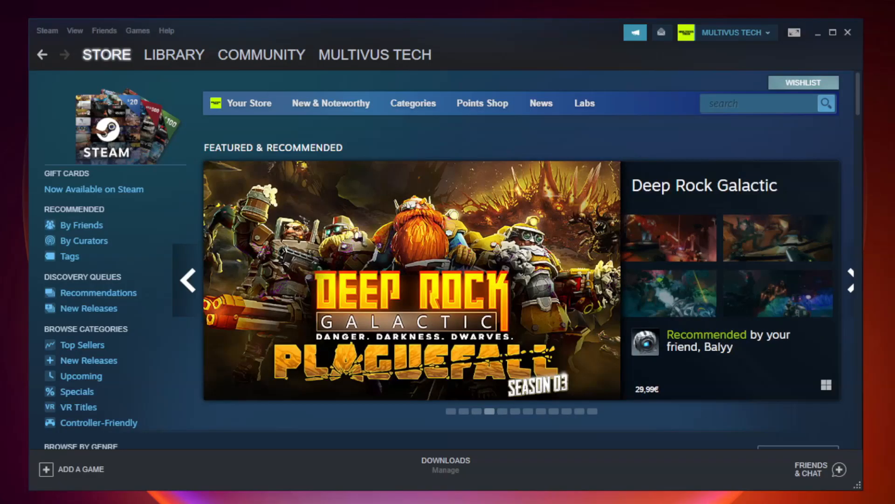
# Step: Go to the Steam Library and bring up the not-working game's context menu
pyautogui.click(174, 54)
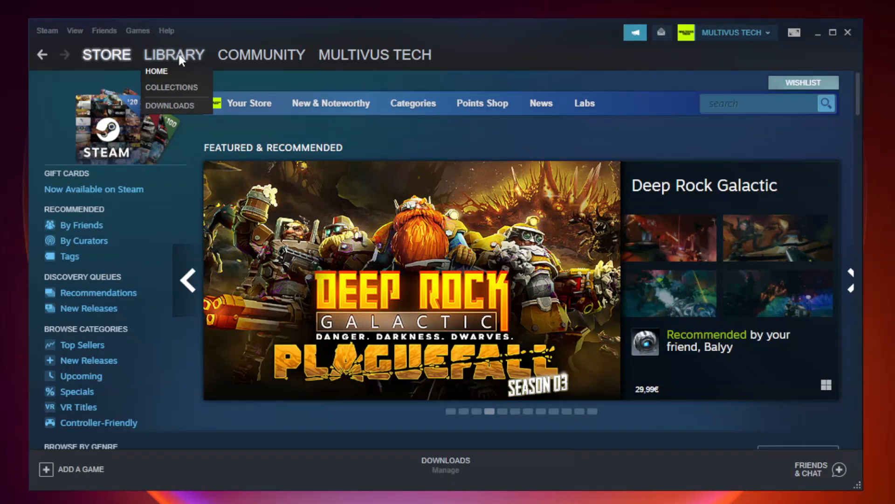
pyautogui.click(156, 71)
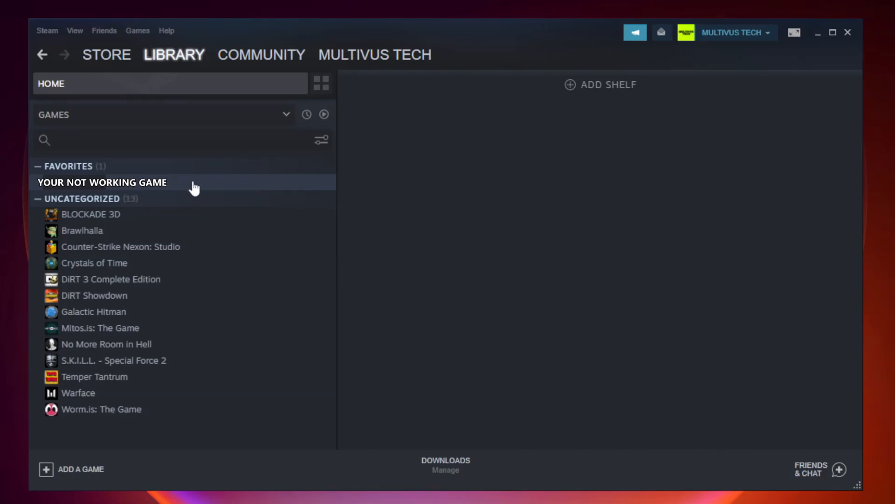
pyautogui.rightClick(102, 183)
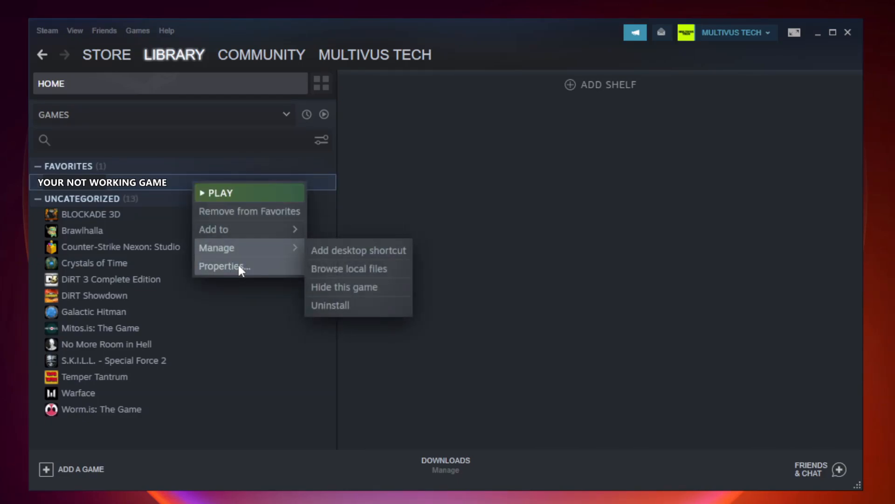
pyautogui.moveTo(236, 265)
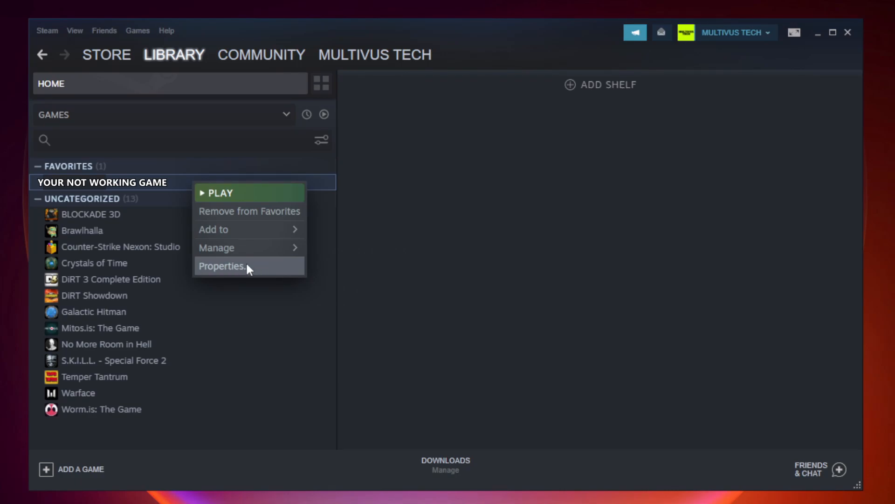
# Step: Verify the game's file integrity under Local Files, validating all 9192 files
pyautogui.click(223, 266)
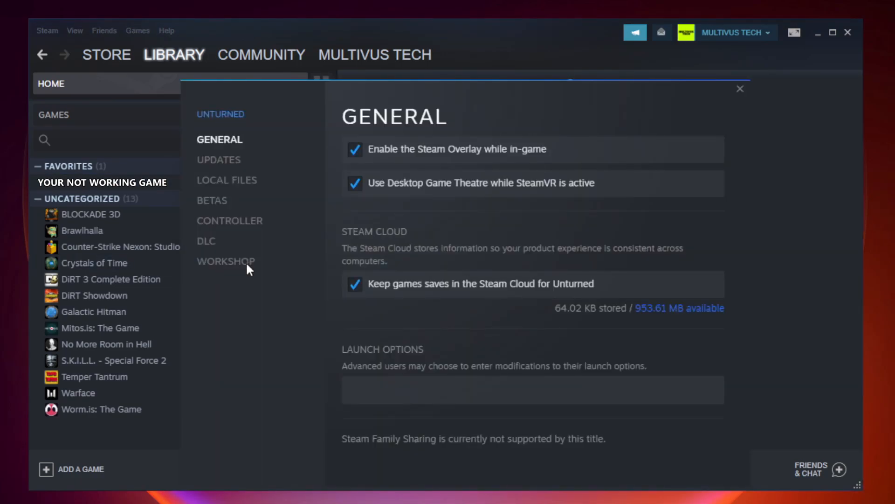
pyautogui.moveTo(227, 180)
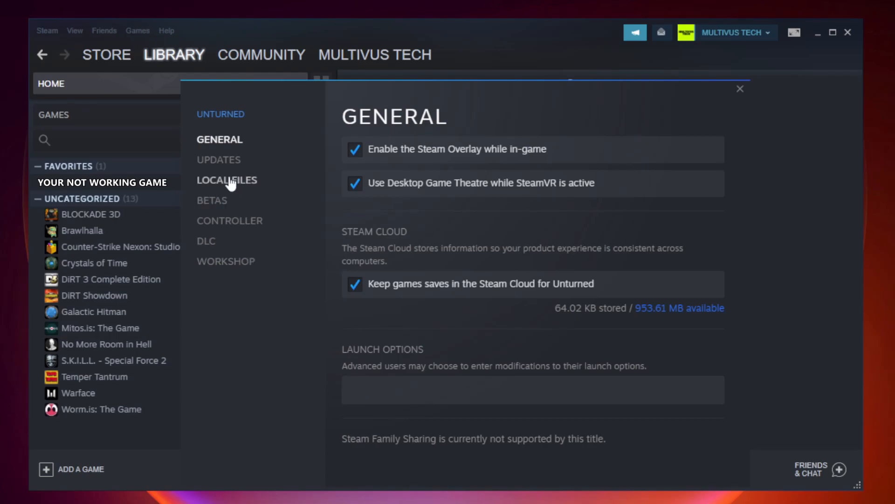
pyautogui.moveTo(236, 193)
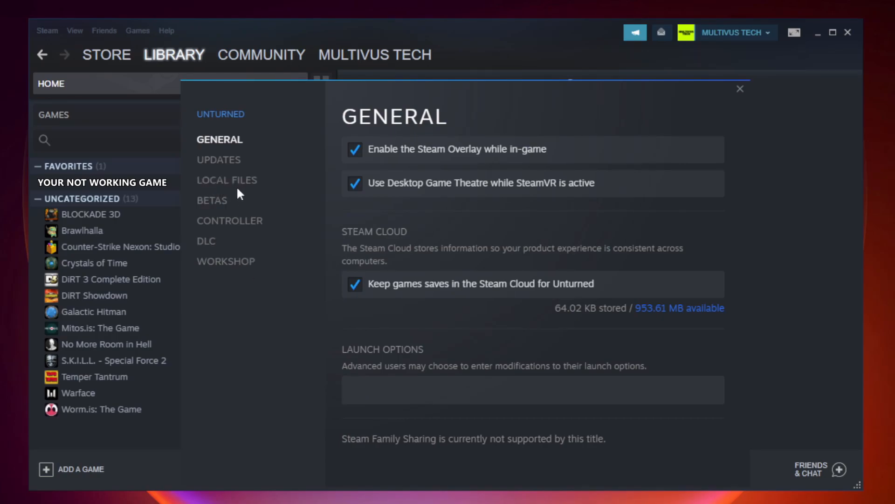
pyautogui.click(226, 180)
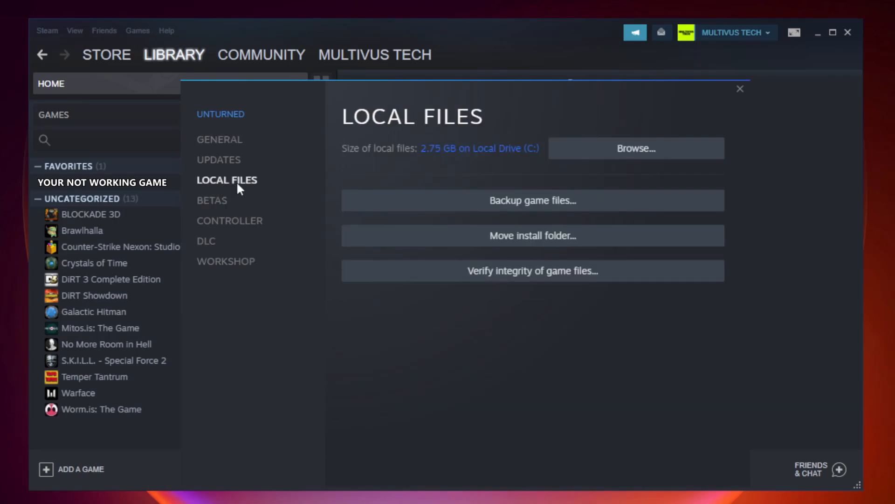
pyautogui.moveTo(451, 323)
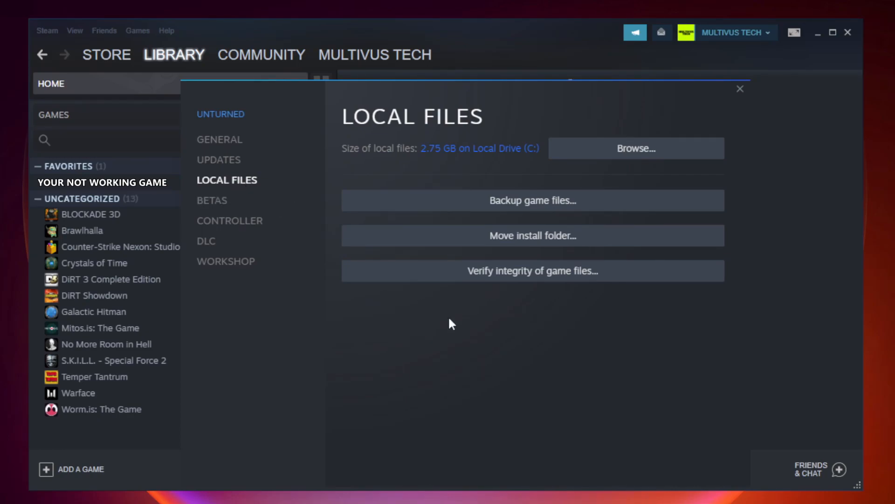
pyautogui.moveTo(564, 280)
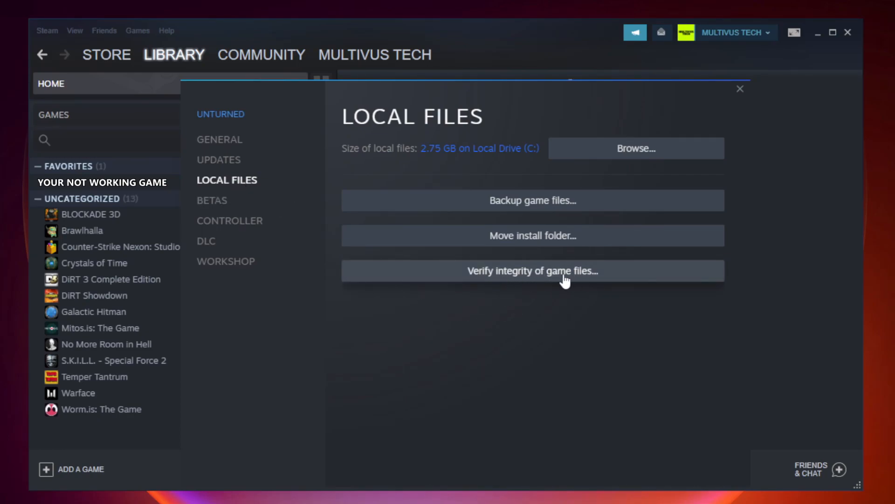
pyautogui.click(531, 270)
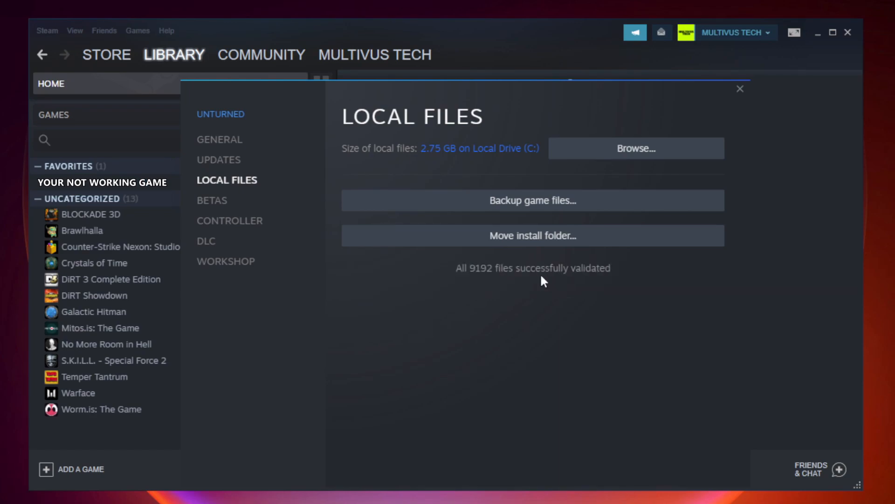
pyautogui.moveTo(491, 283)
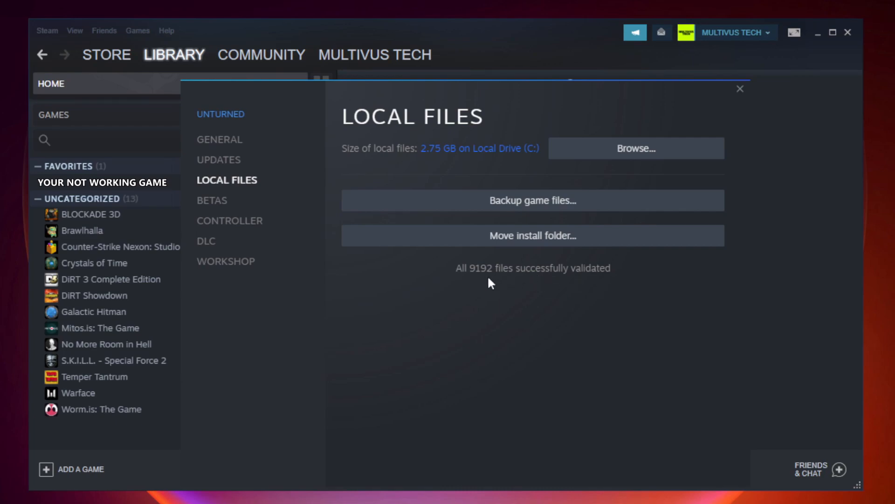
pyautogui.moveTo(664, 164)
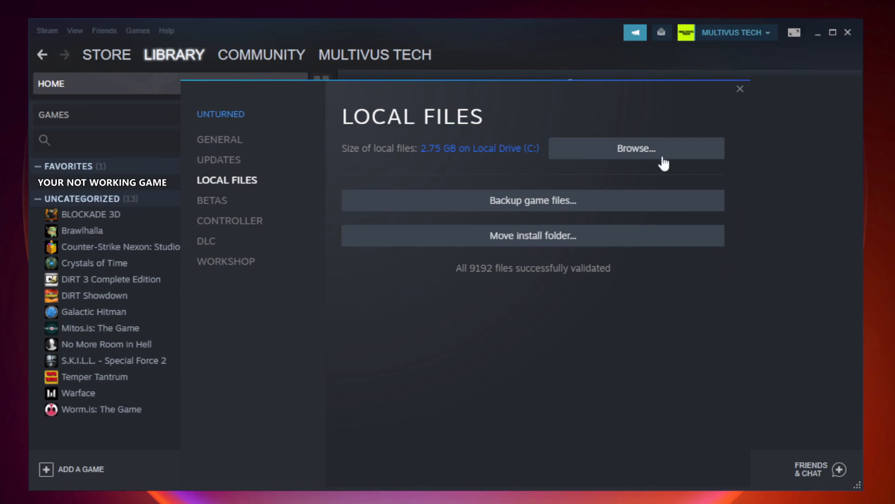
pyautogui.moveTo(643, 160)
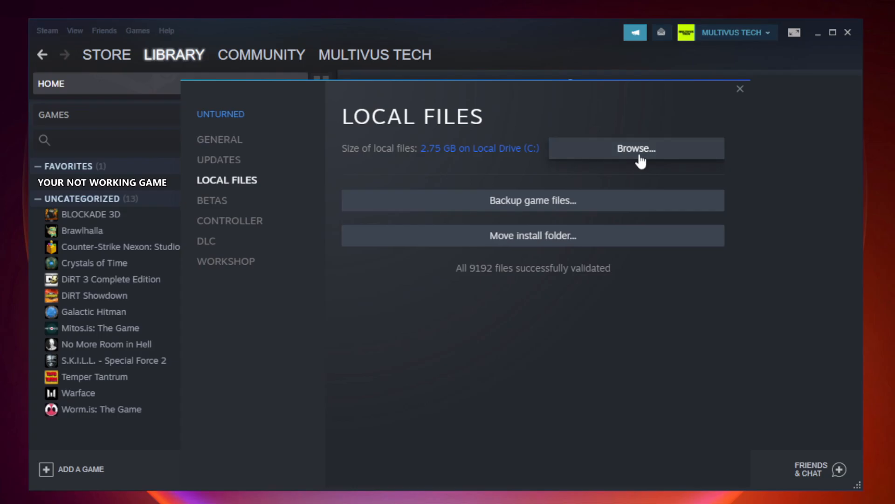
# Step: Browse to the game's install folder and bring up its shortcut's context menu
pyautogui.click(635, 148)
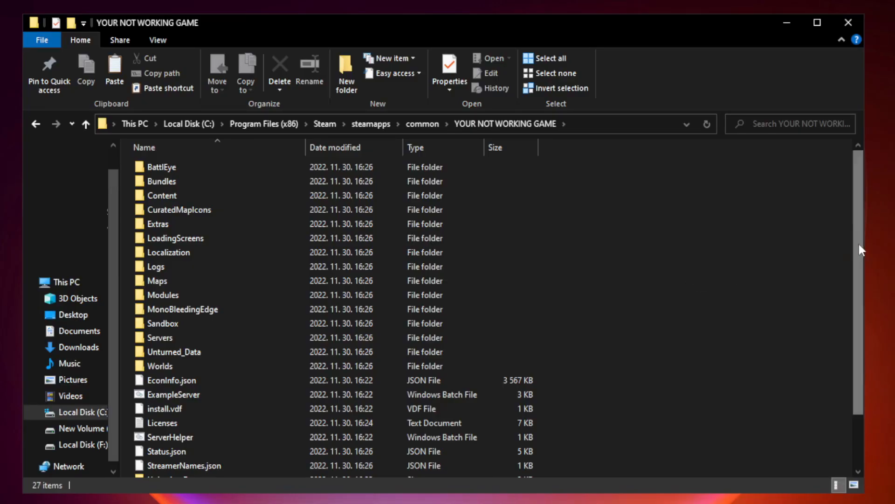
pyautogui.scroll(-3)
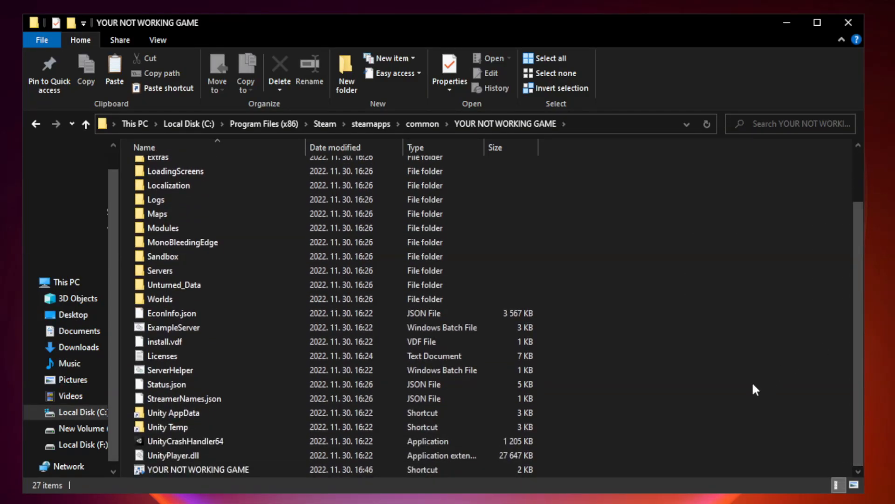
pyautogui.click(207, 468)
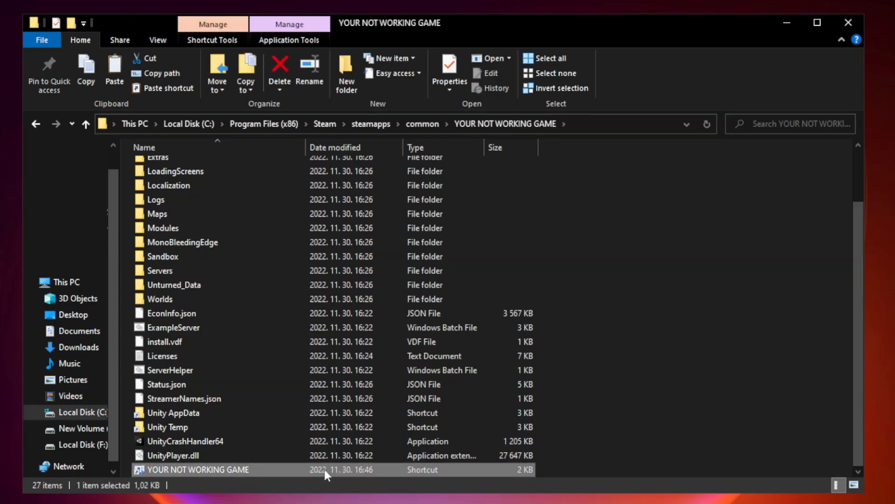
pyautogui.rightClick(197, 469)
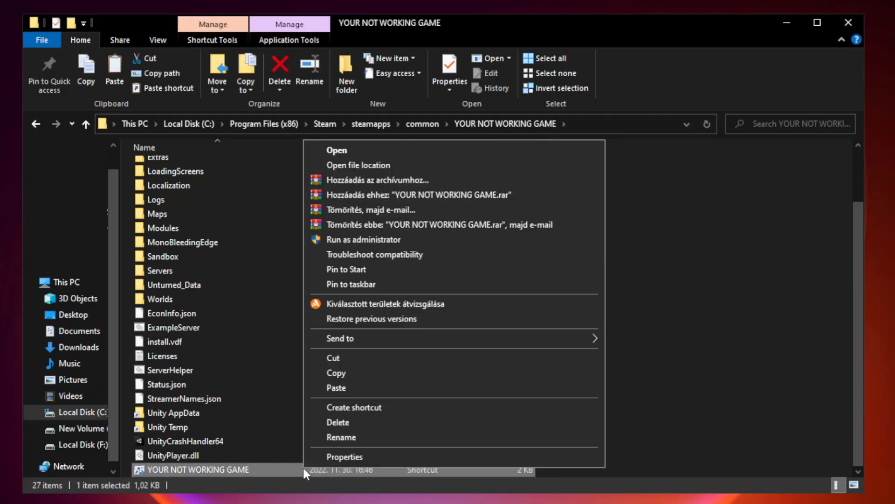
pyautogui.moveTo(453, 460)
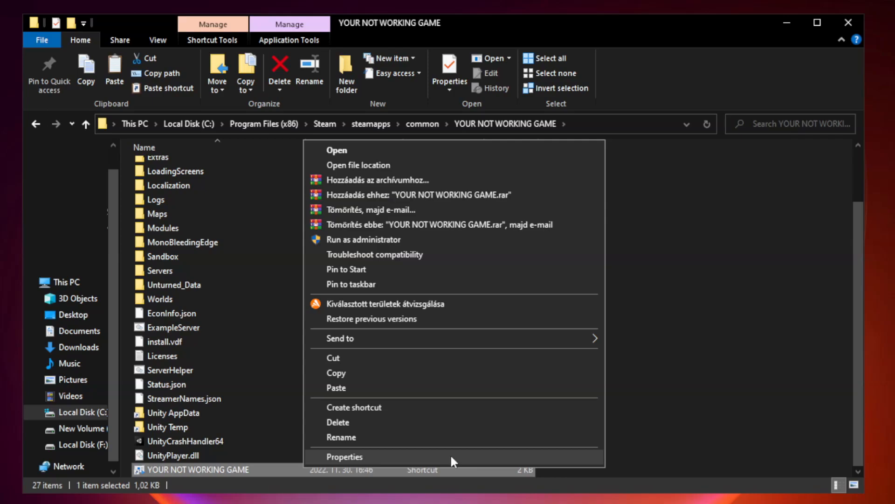
# Step: Set the shortcut to Windows 8 compatibility, fullscreen optimizations disabled, run as administrator
pyautogui.click(343, 456)
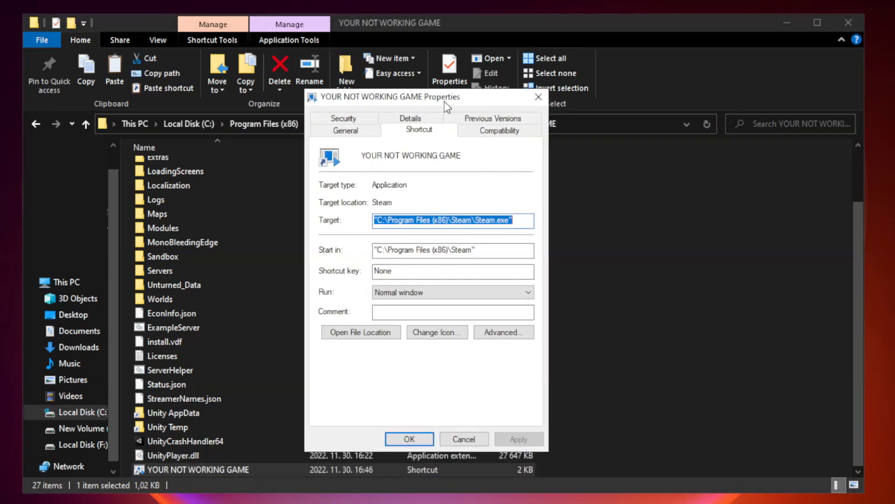
pyautogui.moveTo(517, 153)
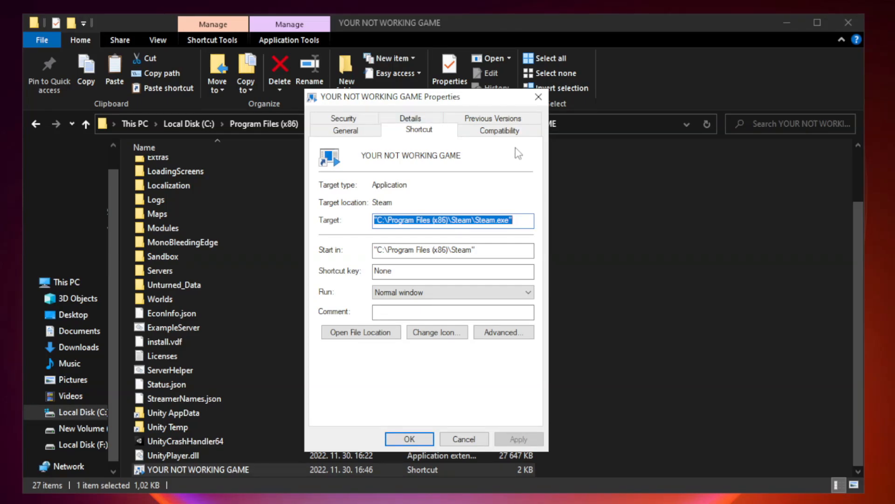
pyautogui.moveTo(499, 130)
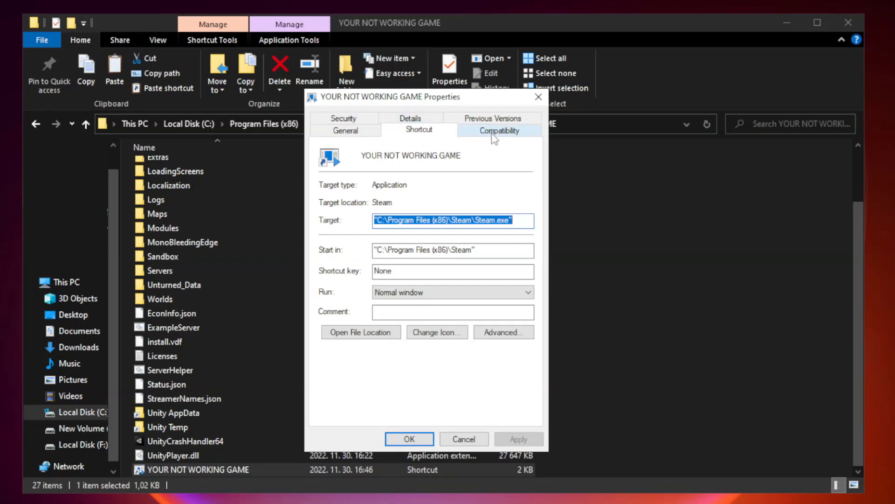
pyautogui.click(498, 129)
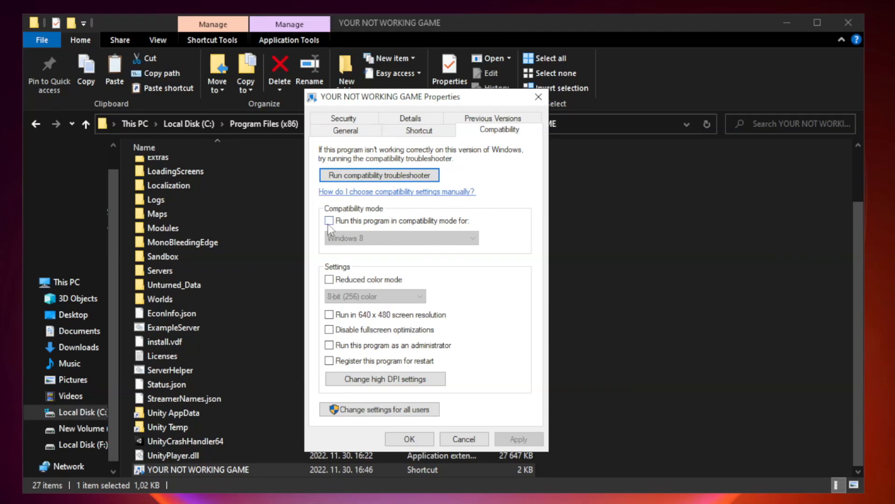
pyautogui.moveTo(357, 225)
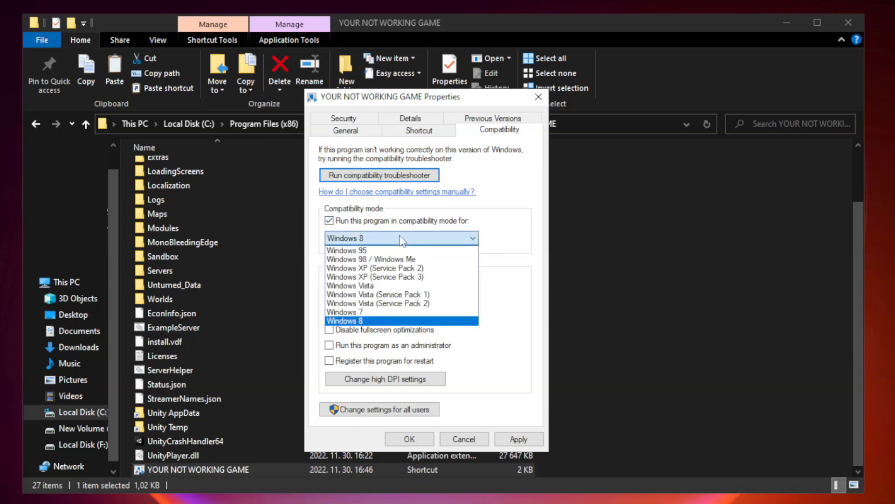
pyautogui.moveTo(376, 321)
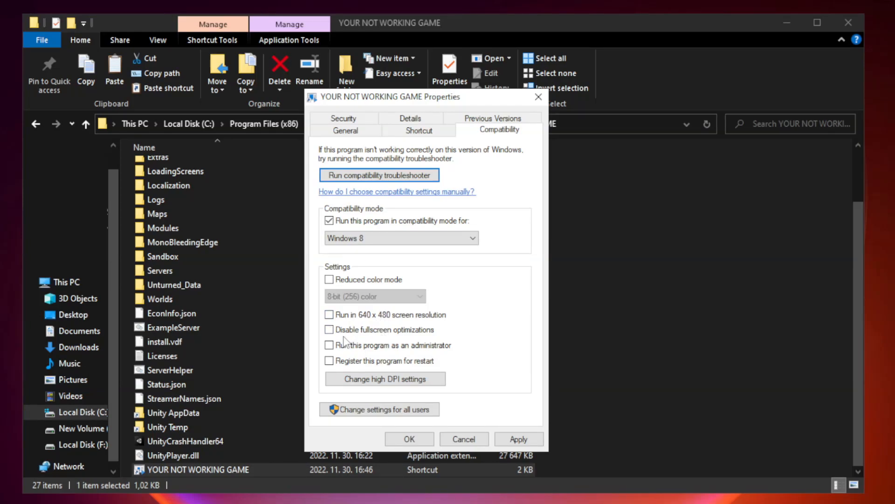
pyautogui.click(329, 330)
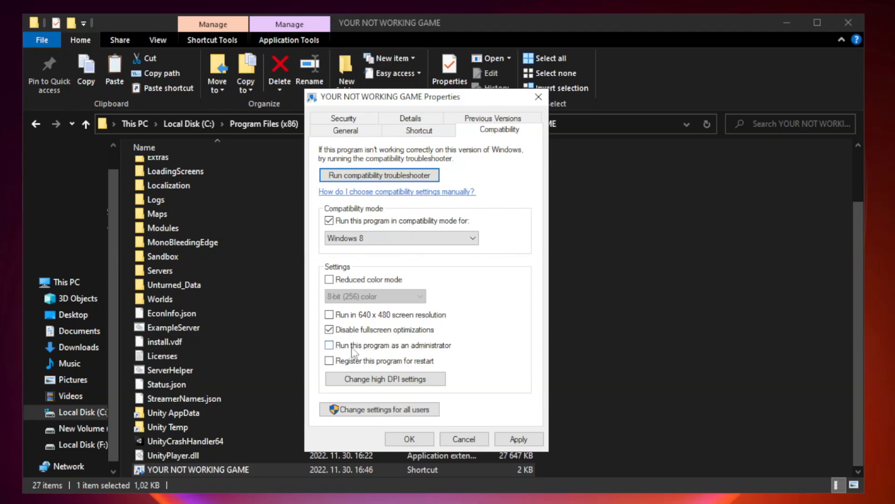
pyautogui.click(329, 345)
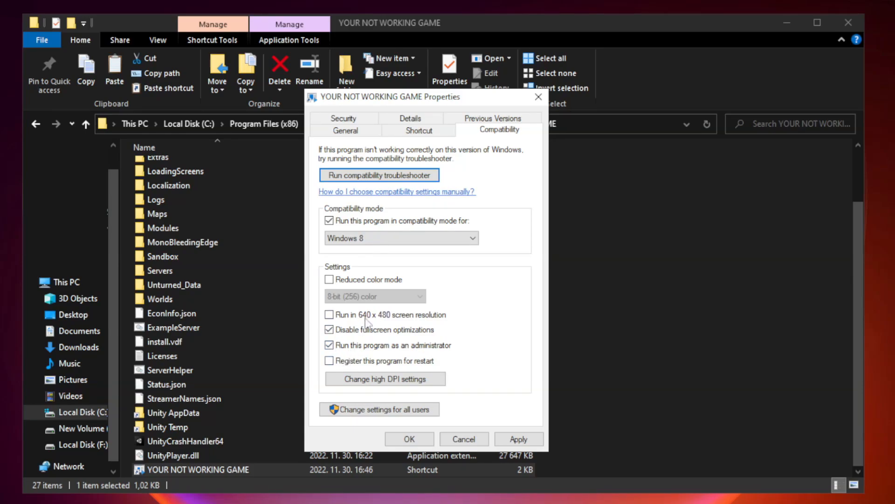
pyautogui.click(518, 438)
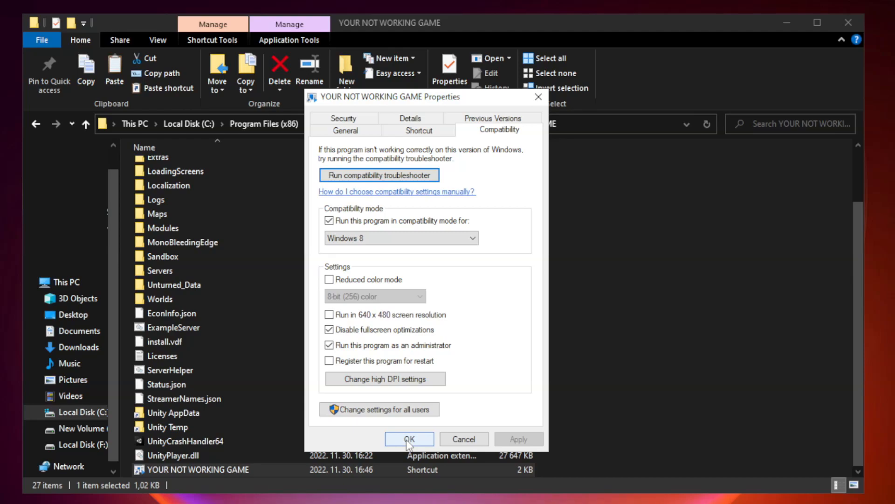
pyautogui.click(409, 439)
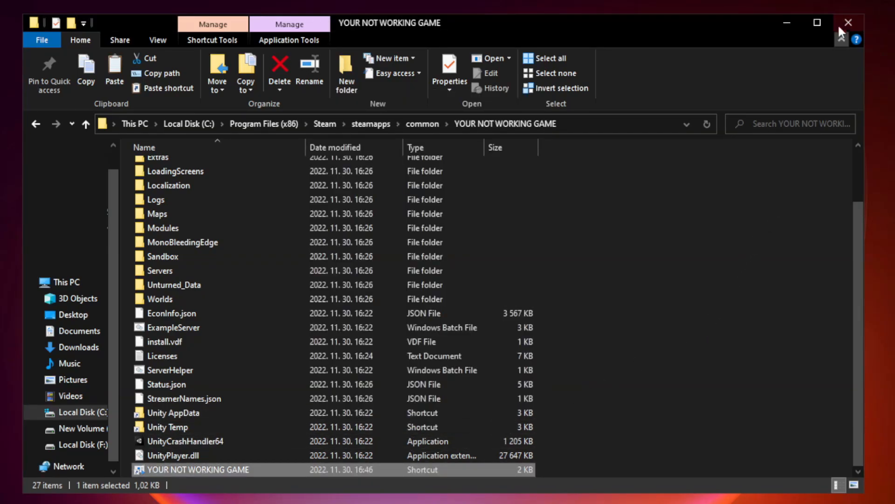
pyautogui.moveTo(847, 23)
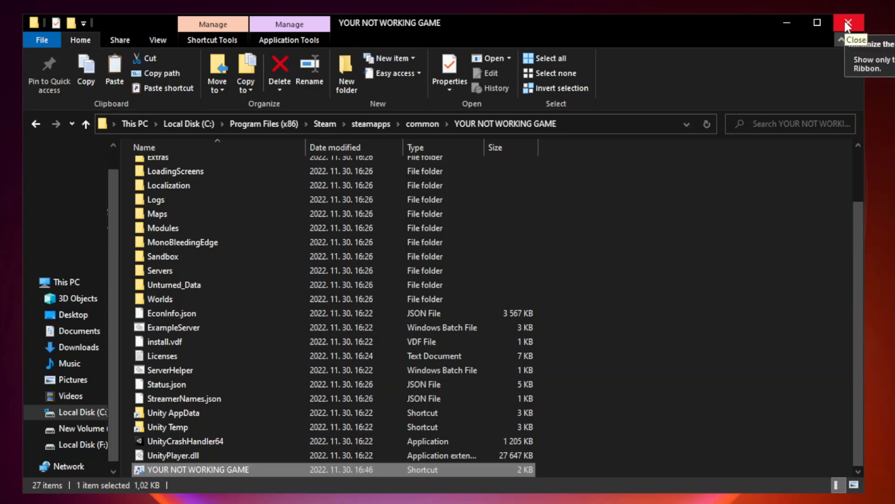
# Step: Close the game folder and open Task Manager's Startup apps list
pyautogui.click(849, 22)
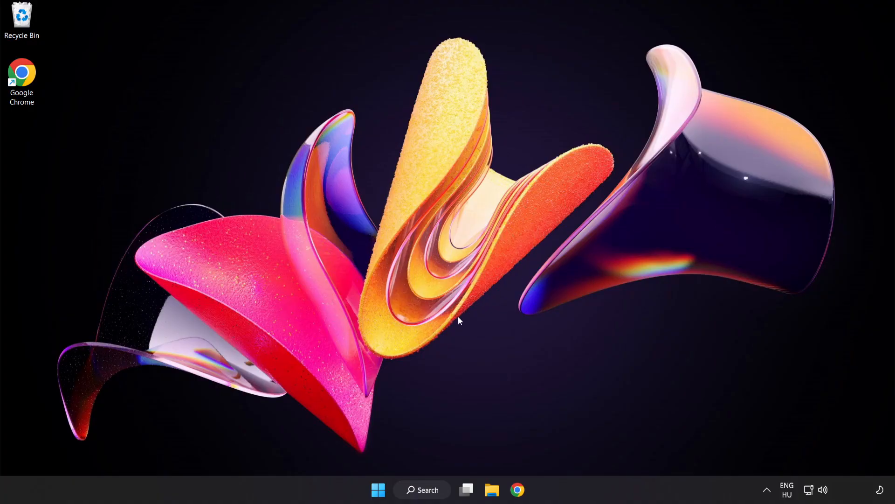
pyautogui.moveTo(377, 489)
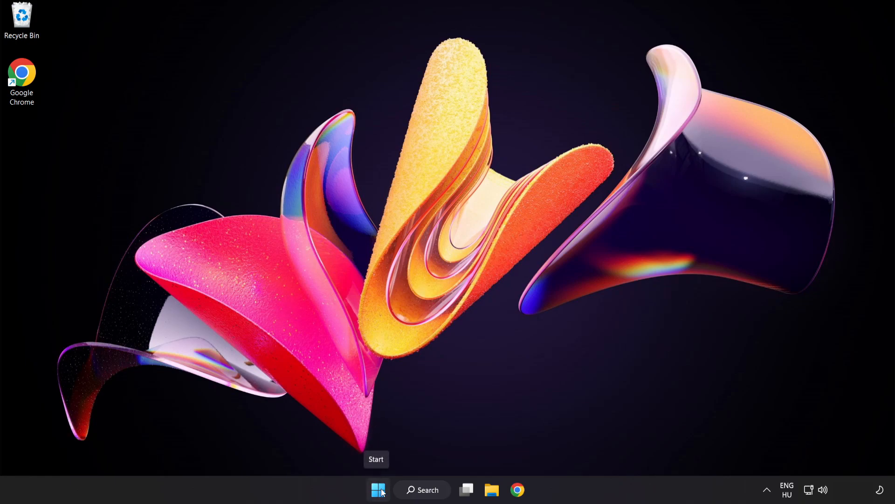
pyautogui.rightClick(377, 489)
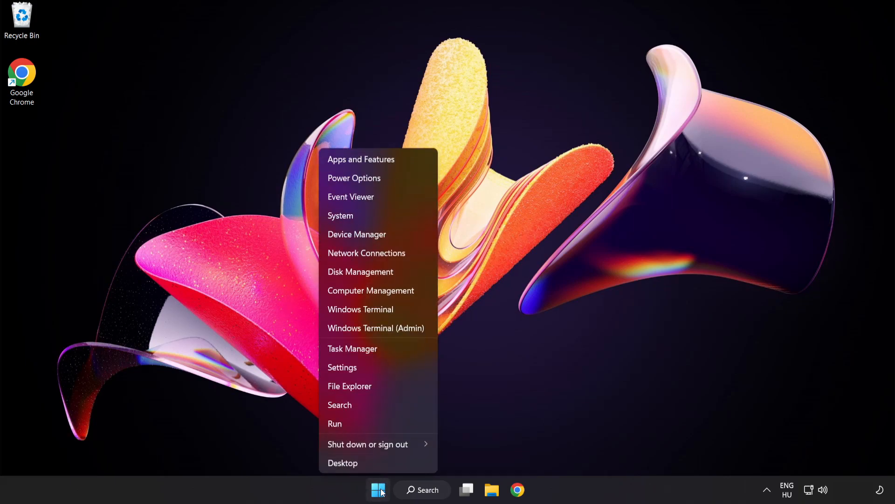
pyautogui.moveTo(352, 349)
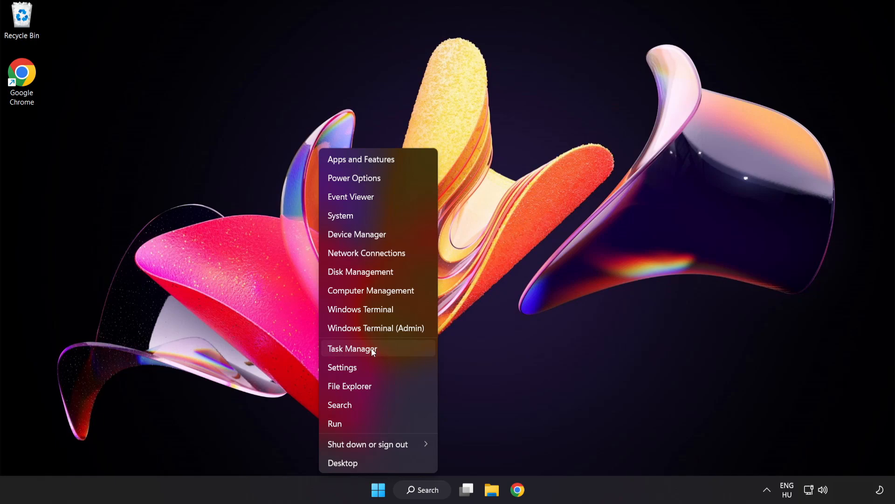
pyautogui.click(352, 348)
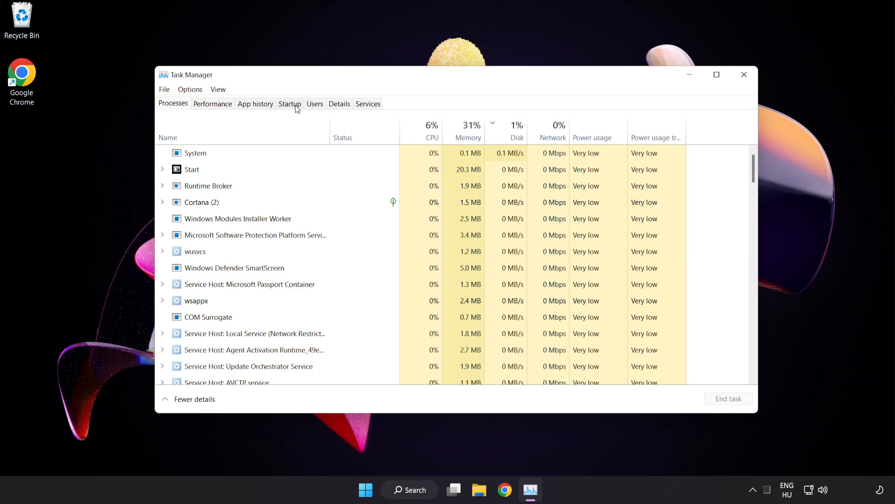
pyautogui.click(289, 103)
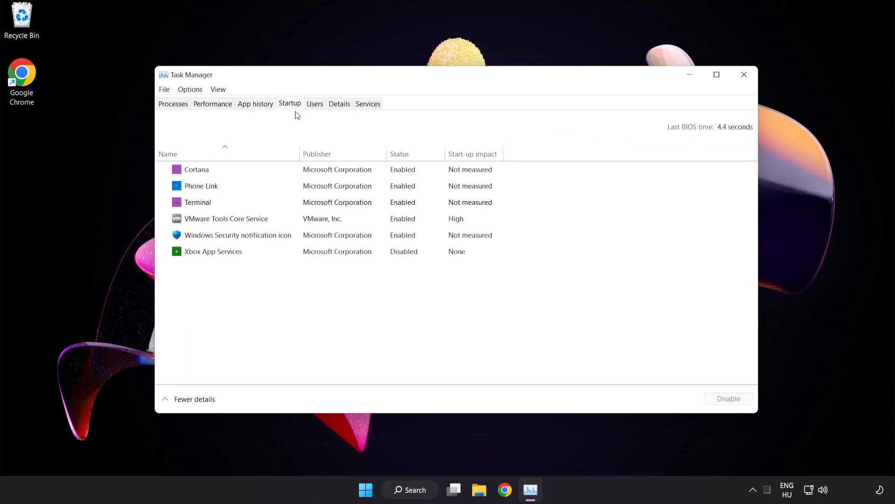
# Step: Disable Cortana, Phone Link, Terminal and Windows Security notification icon at startup, then close Task Manager
pyautogui.click(196, 169)
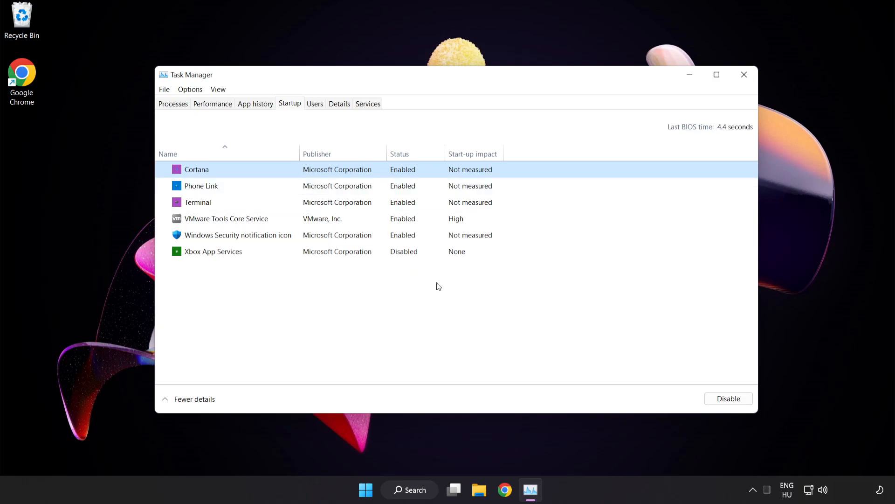
pyautogui.click(727, 398)
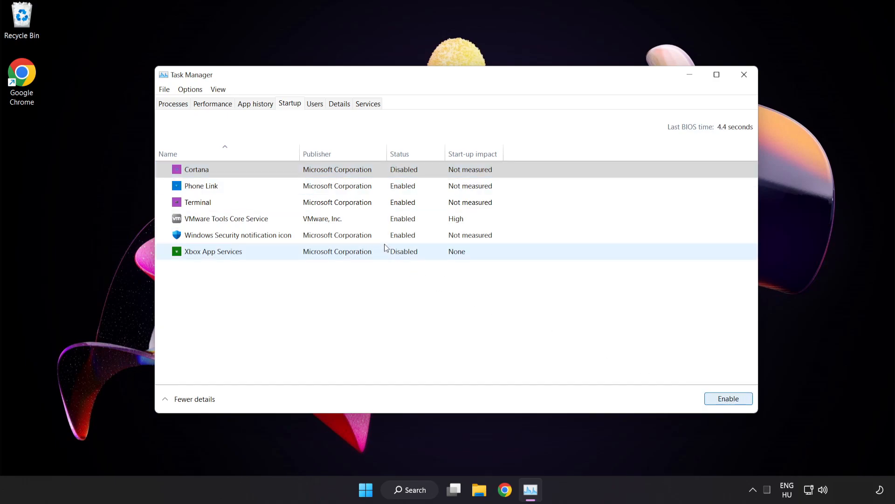
pyautogui.click(201, 185)
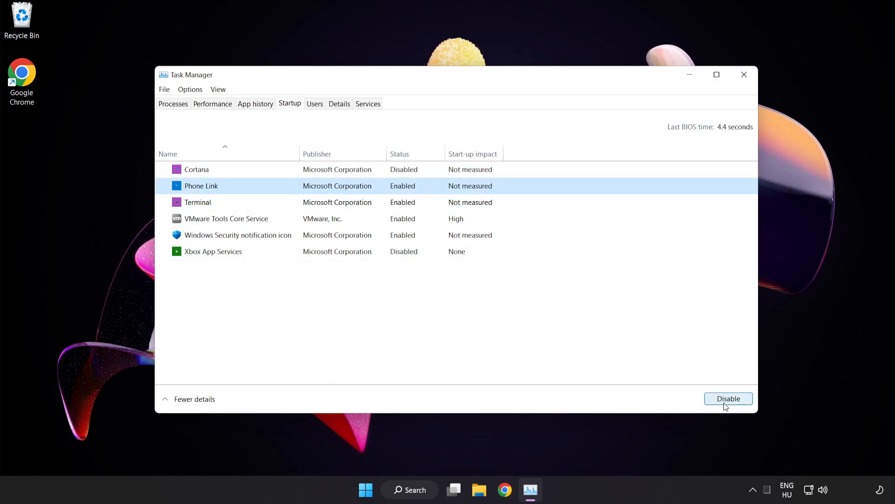
pyautogui.click(729, 398)
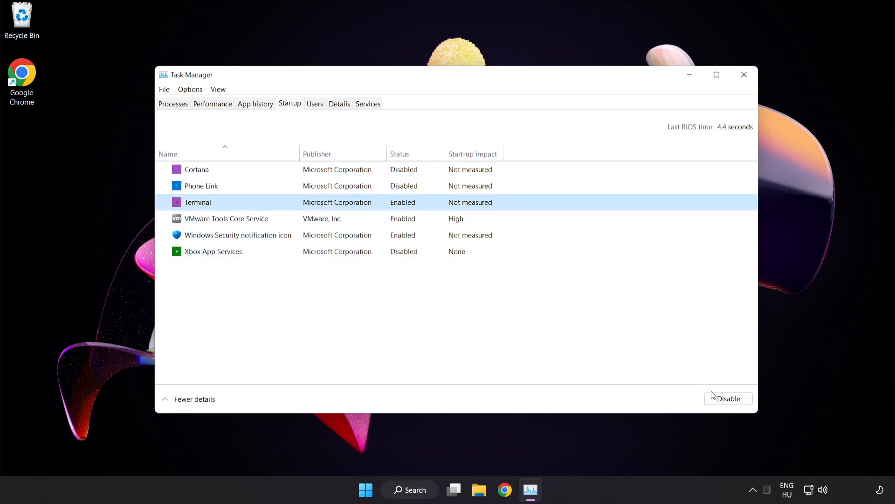
pyautogui.click(728, 397)
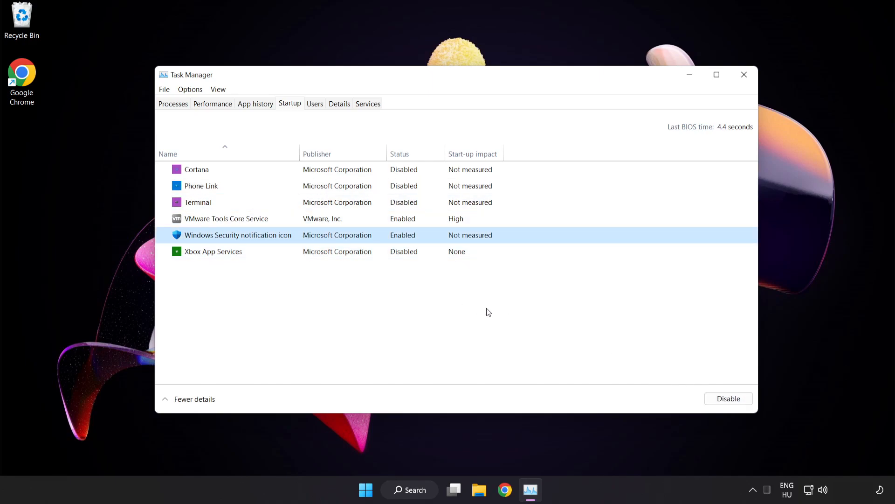
pyautogui.click(728, 398)
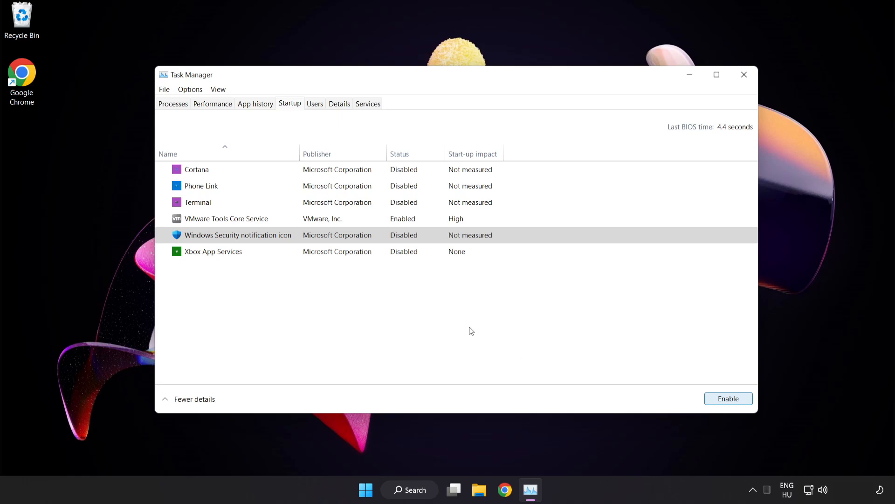
pyautogui.moveTo(744, 74)
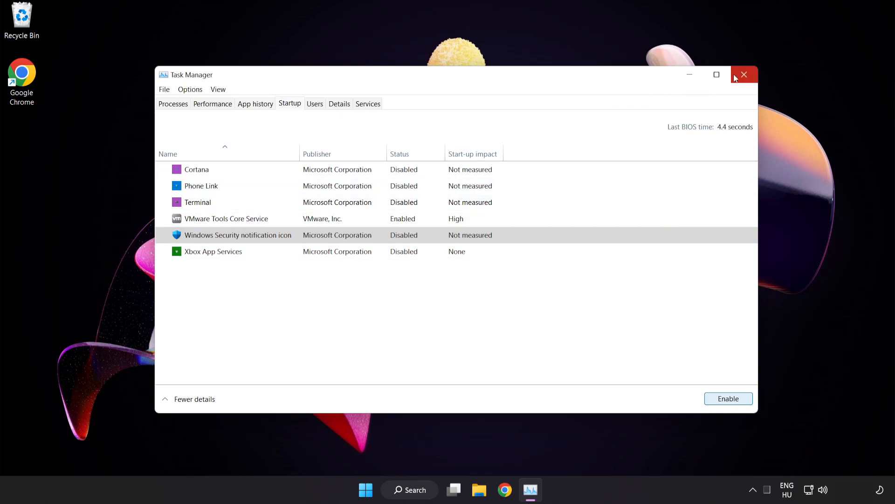
pyautogui.moveTo(745, 74)
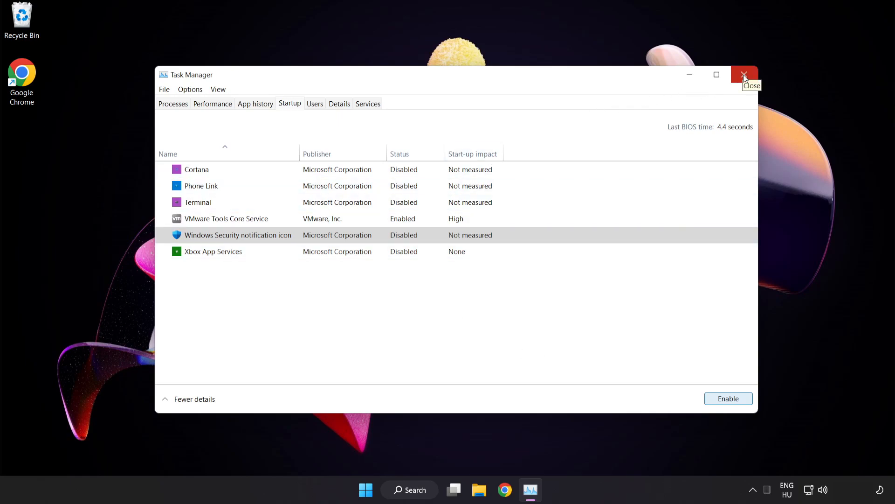
pyautogui.click(745, 75)
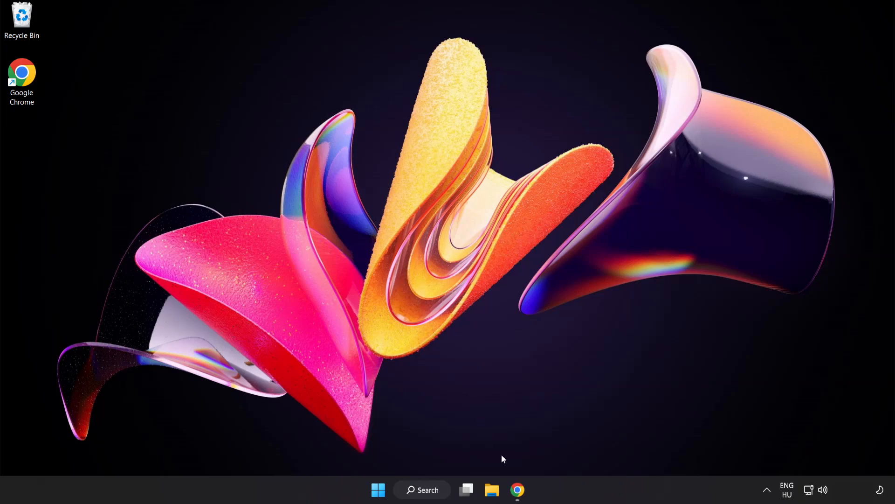
# Step: Download the DirectX End-User Runtime Web Installer and launch dxwebsetup (1).exe
pyautogui.click(517, 489)
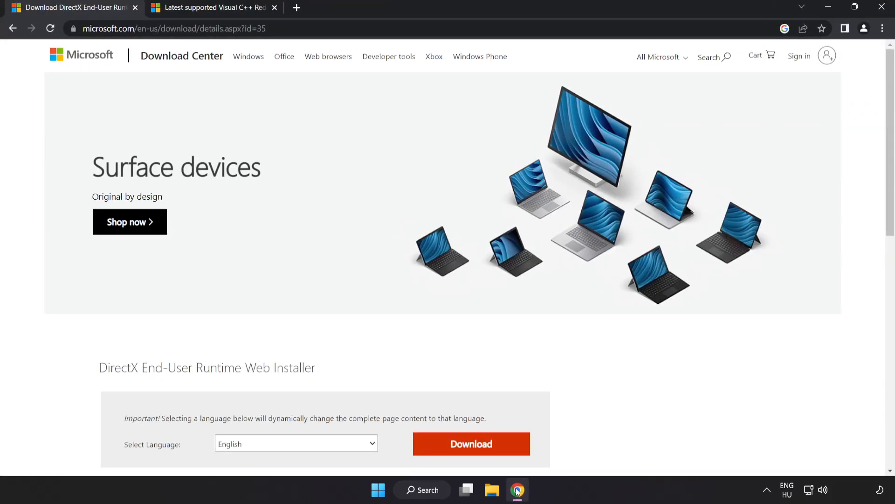
pyautogui.click(171, 28)
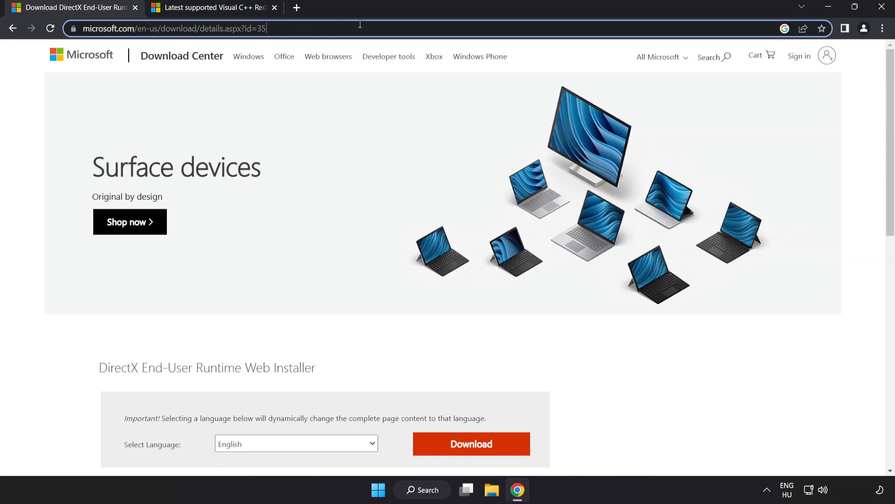
pyautogui.scroll(-3)
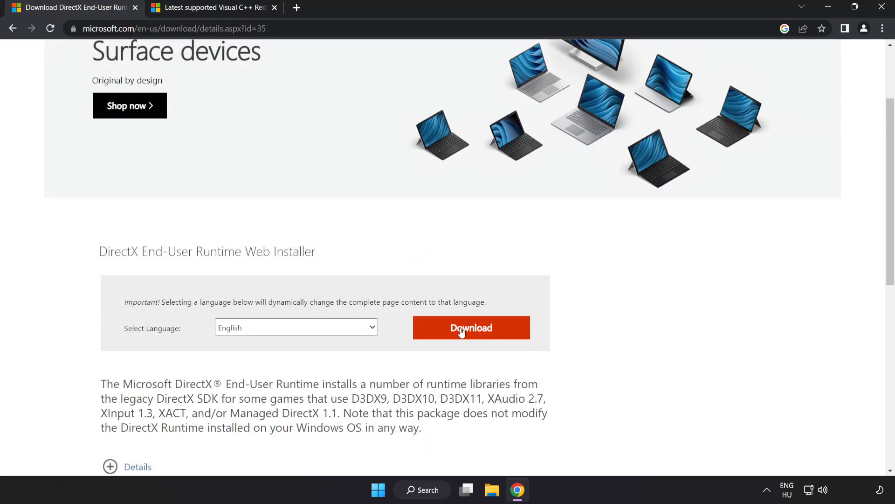
pyautogui.click(471, 328)
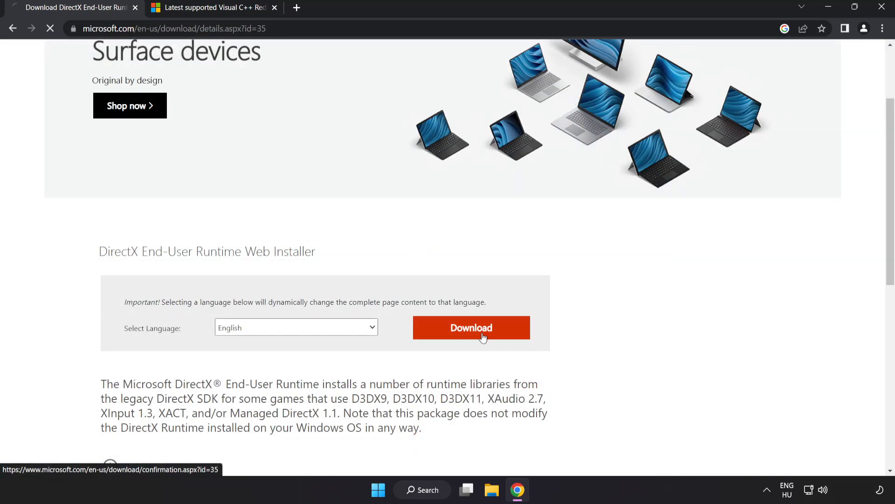
pyautogui.click(471, 327)
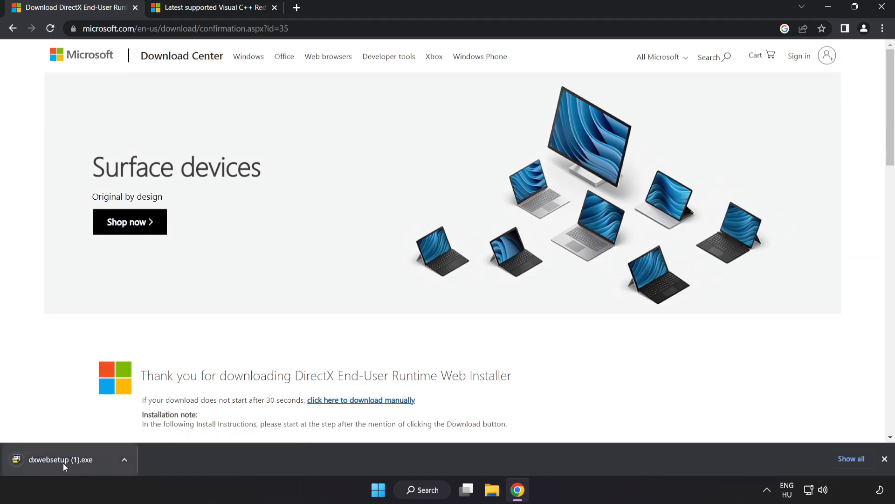
pyautogui.click(60, 459)
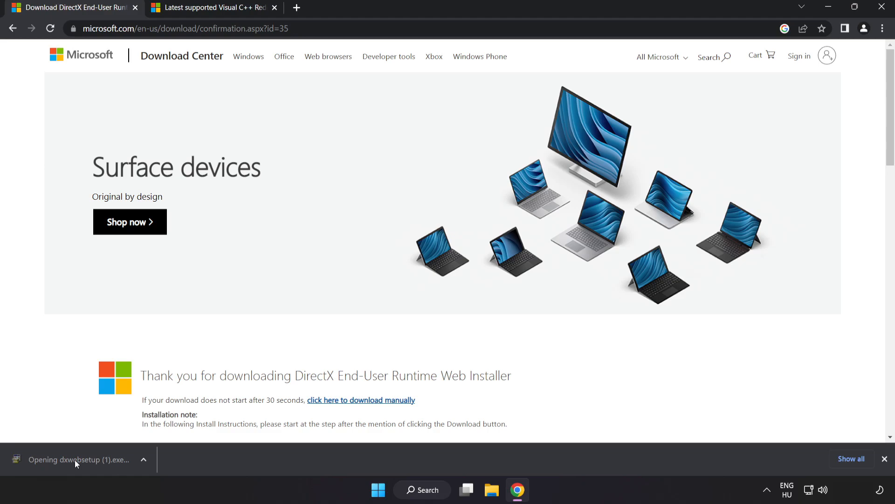
# Step: Install the DirectX runtime components, accepting the license and declining the Bing Bar
pyautogui.click(79, 459)
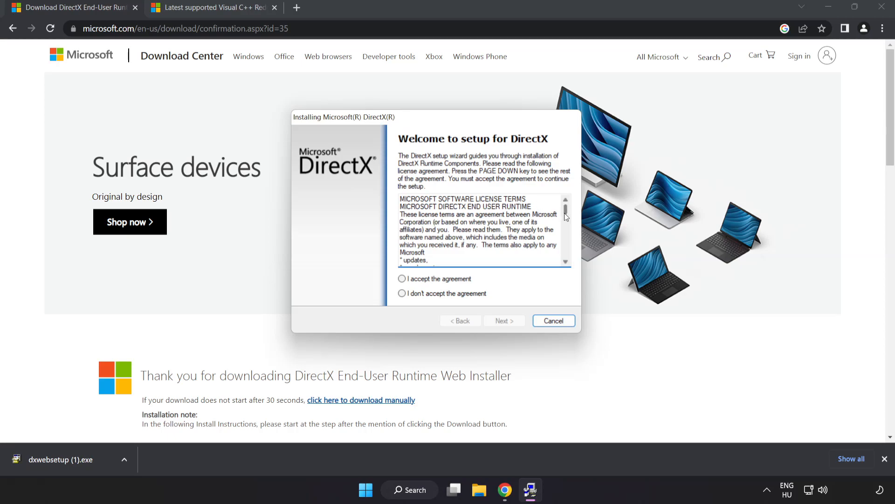
pyautogui.scroll(-3)
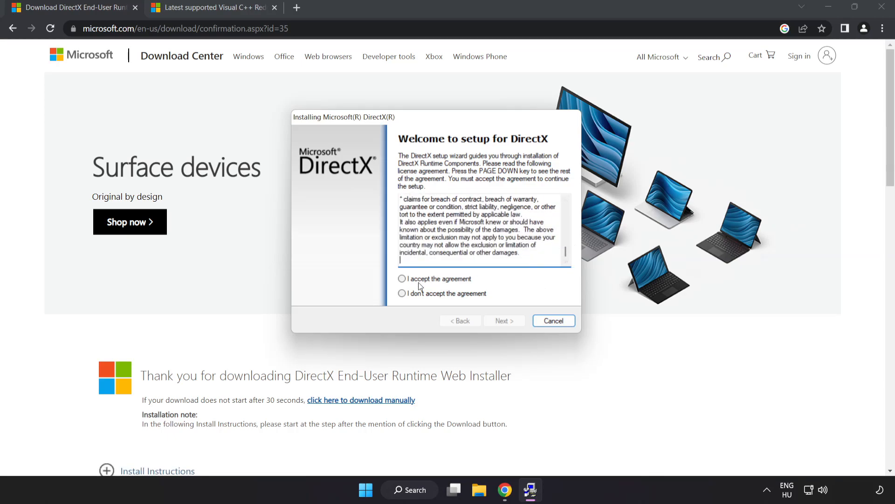
pyautogui.click(402, 279)
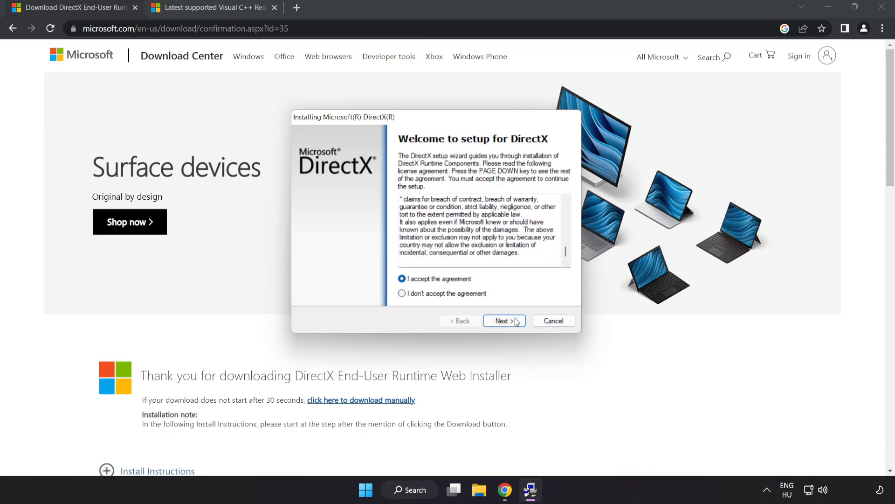
pyautogui.click(504, 320)
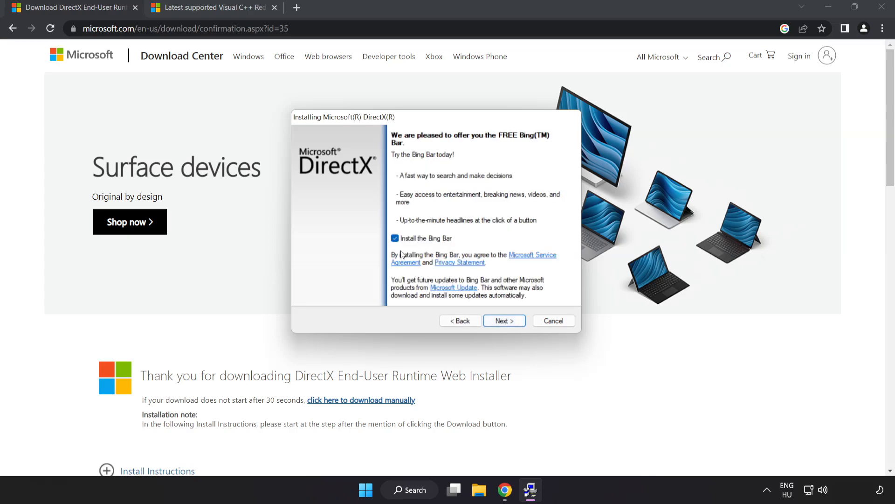
pyautogui.click(395, 238)
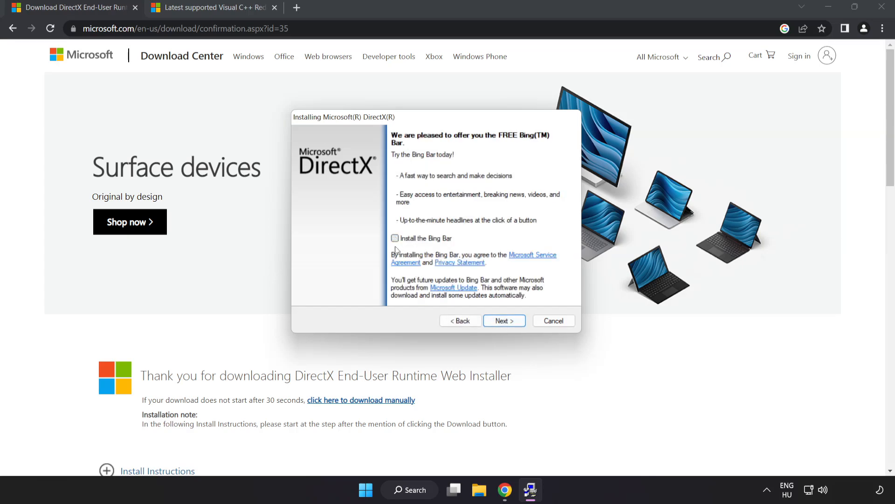
pyautogui.click(504, 321)
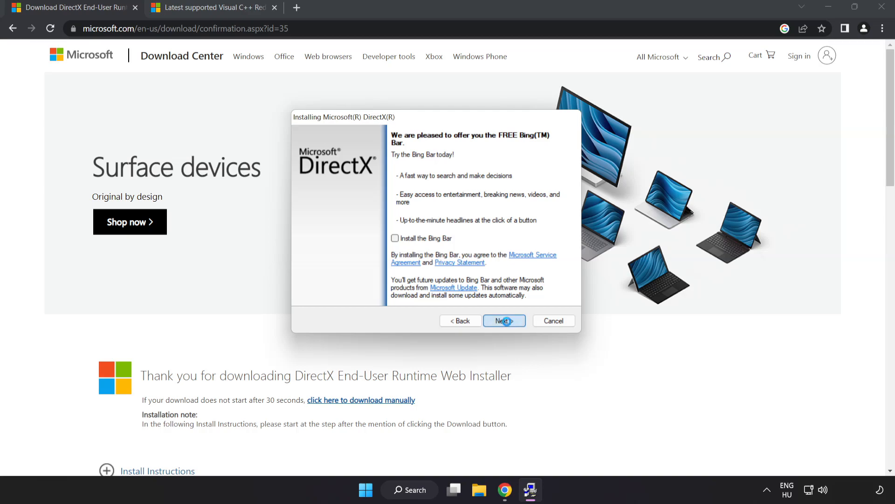
pyautogui.click(503, 321)
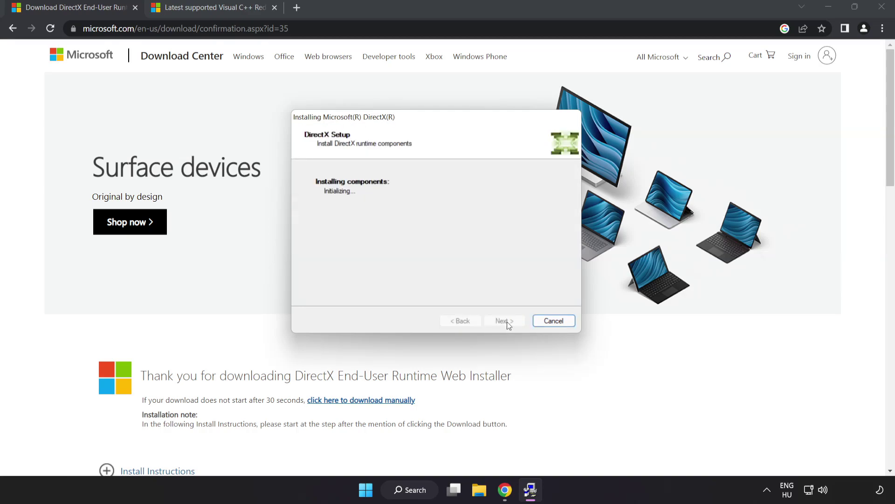
pyautogui.click(552, 321)
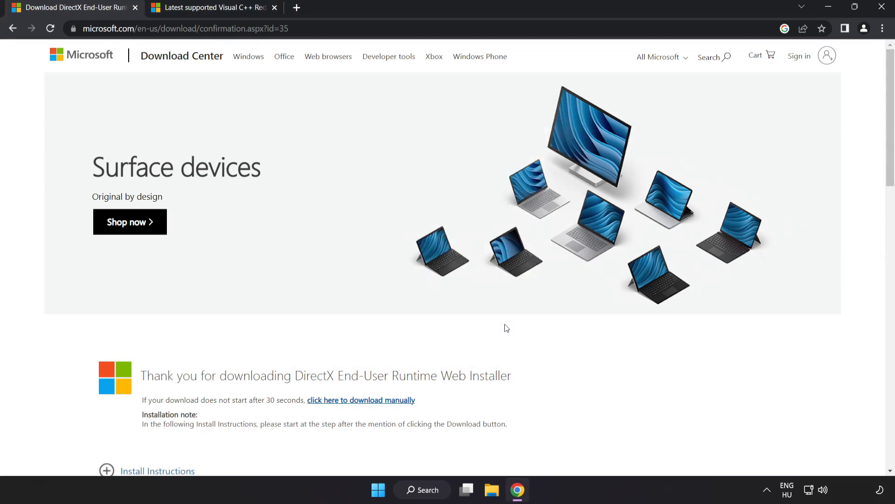
pyautogui.moveTo(181, 56)
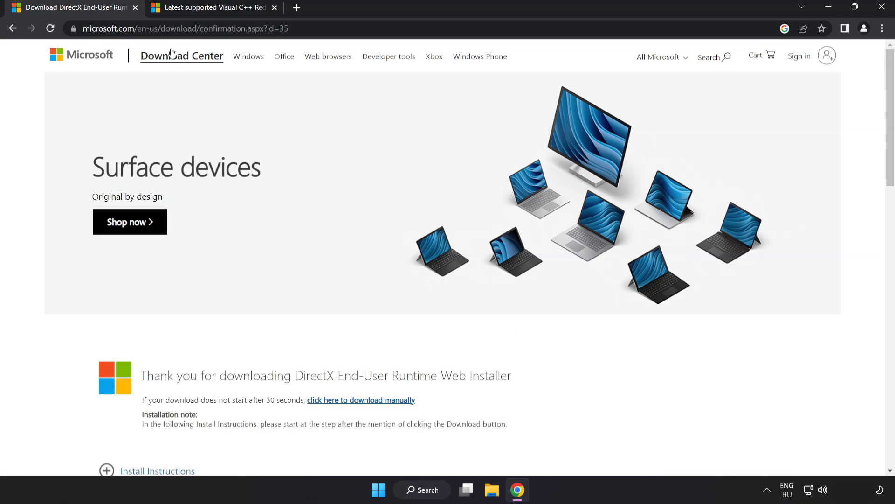
# Step: Download the vc_redist installers from the Visual Studio 2015–2022 table on Microsoft Learn
pyautogui.click(135, 8)
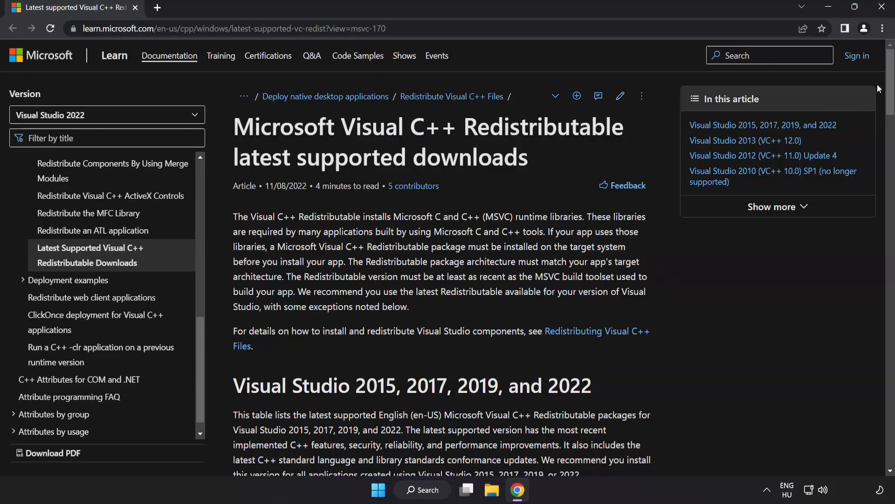
pyautogui.scroll(-3)
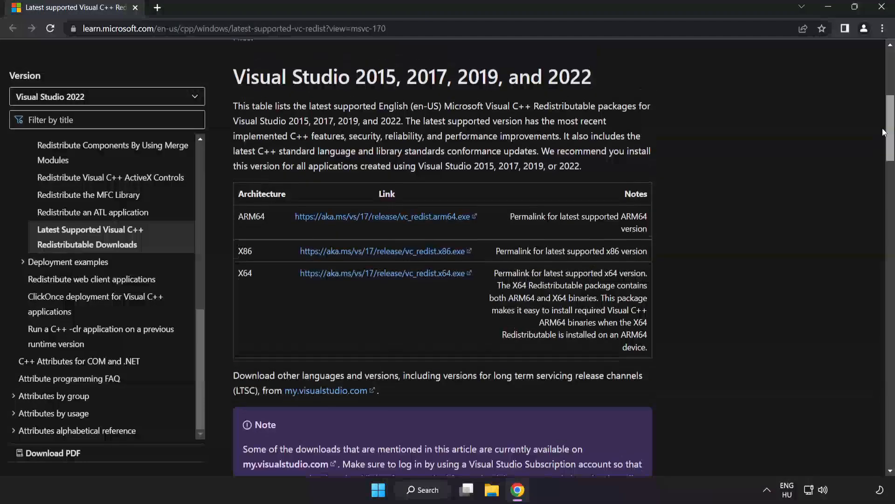
pyautogui.scroll(3)
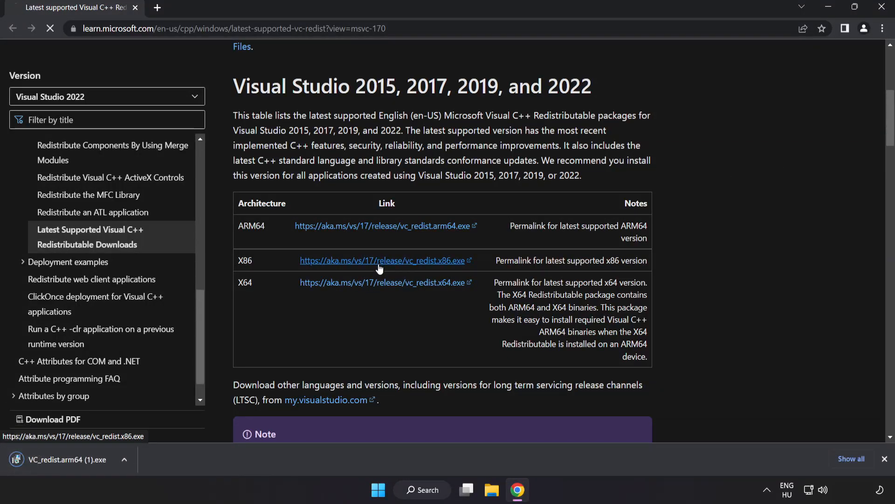
pyautogui.click(381, 282)
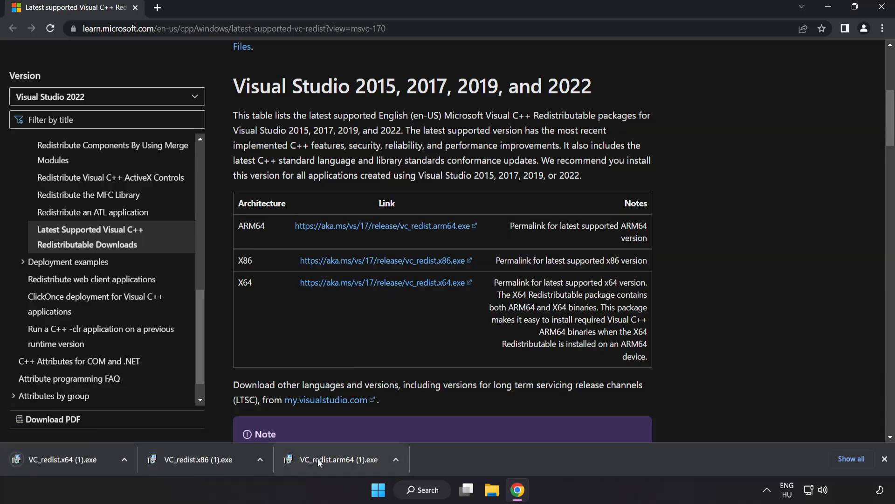
# Step: Run the ARM64 vc_redist installer with the license accepted, then dismiss its failure
pyautogui.click(339, 458)
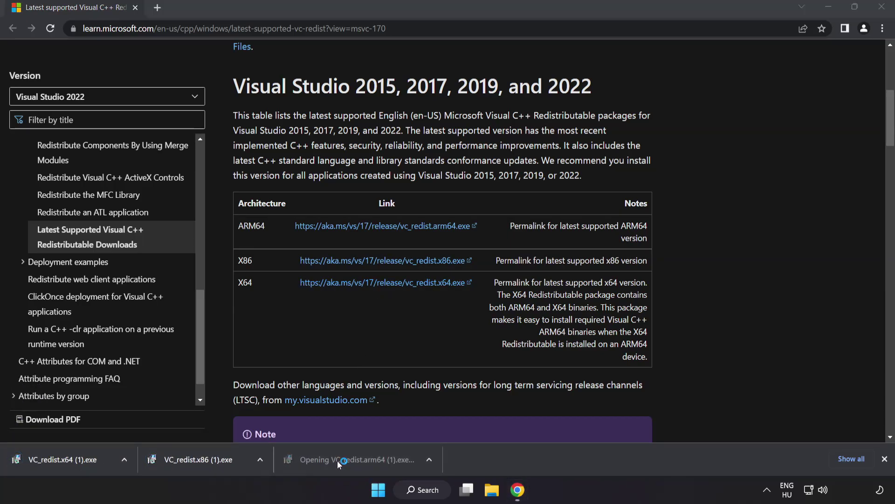
pyautogui.click(340, 460)
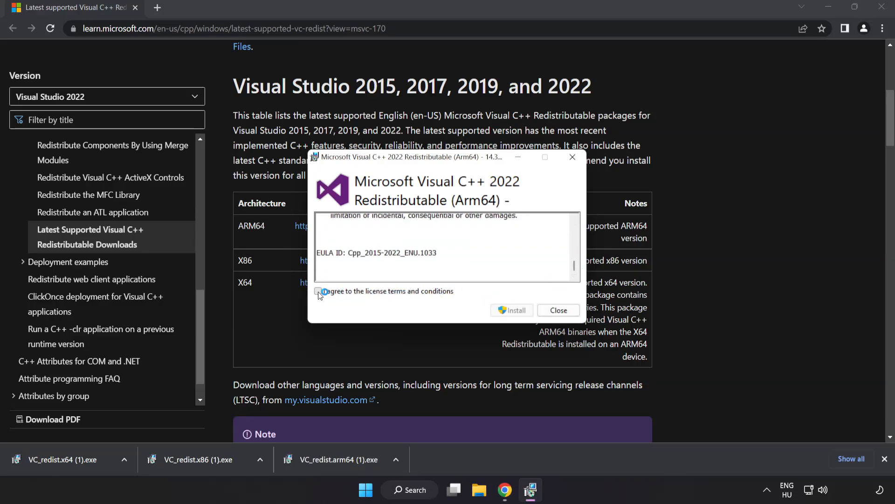
pyautogui.click(318, 291)
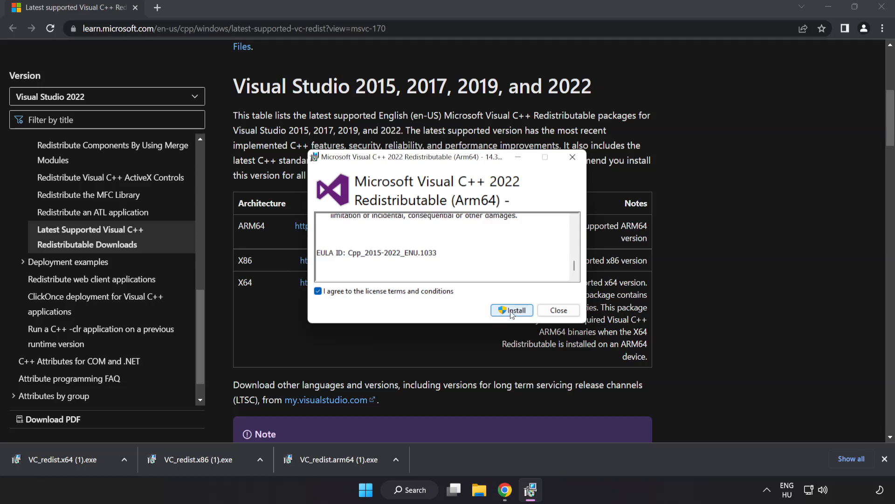
pyautogui.click(512, 310)
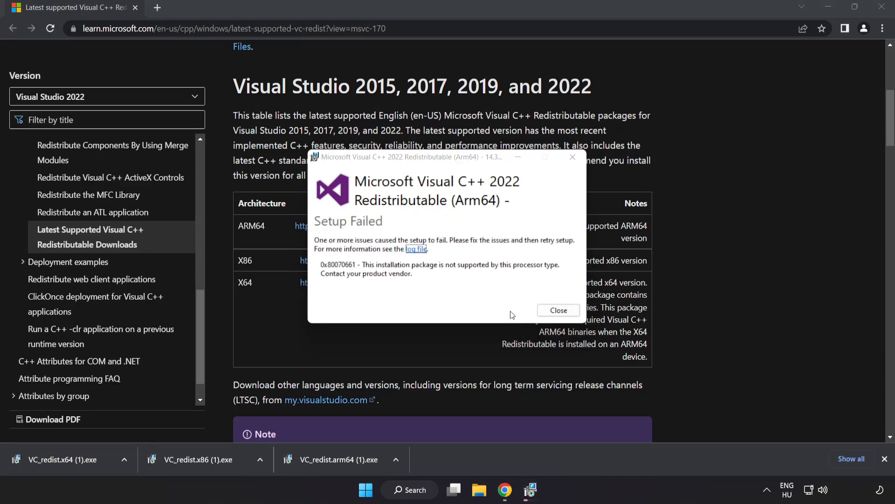
pyautogui.click(558, 310)
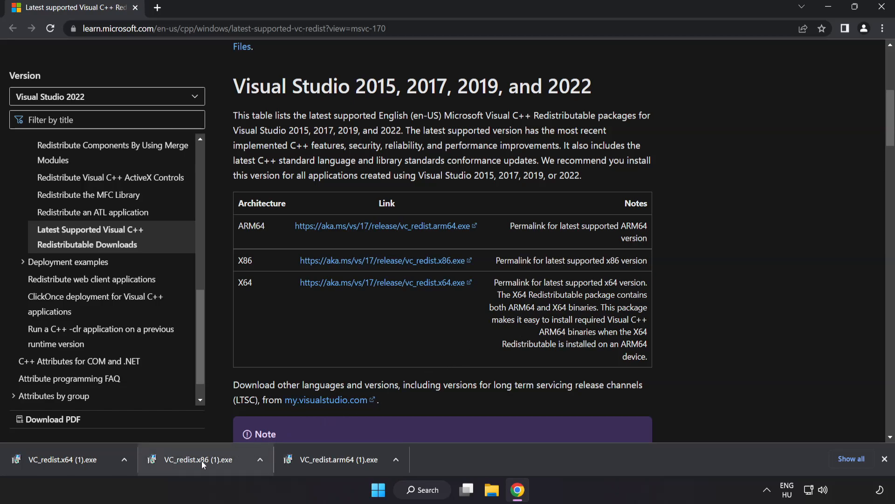
# Step: Install the x86 redistributable, dismiss the failed x64 setup, and close Chrome
pyautogui.click(199, 459)
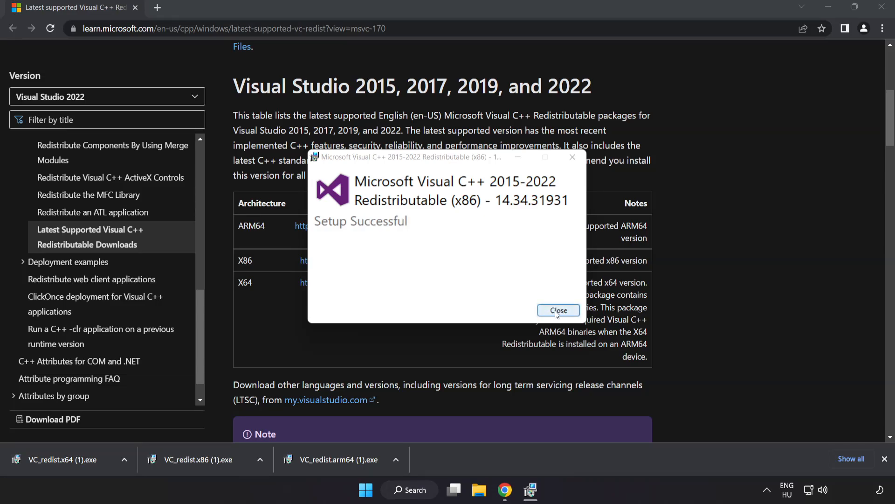
pyautogui.click(557, 310)
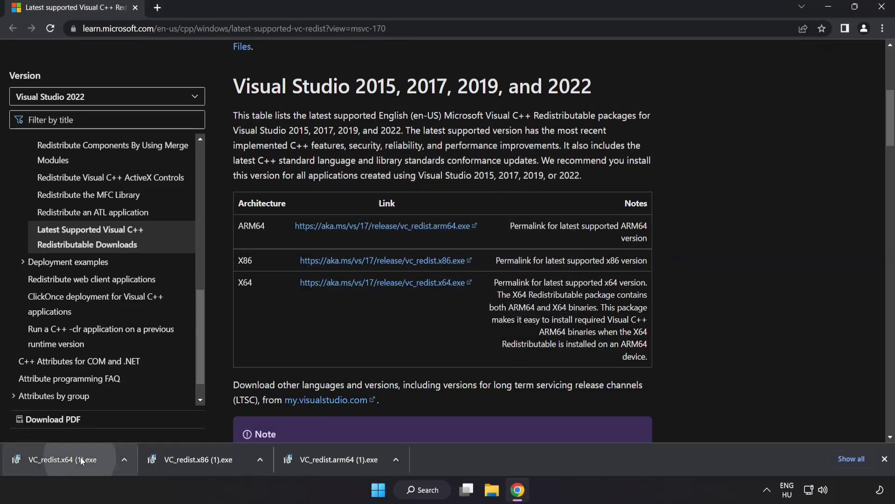
pyautogui.click(66, 459)
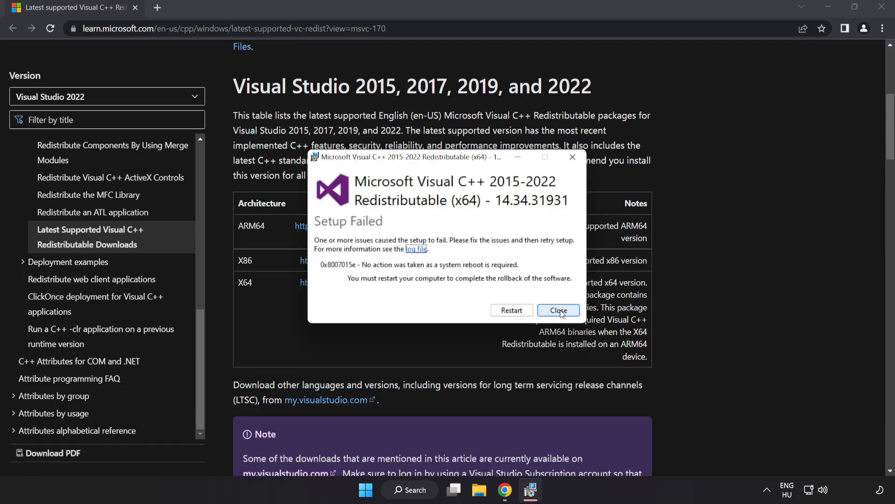
pyautogui.click(557, 310)
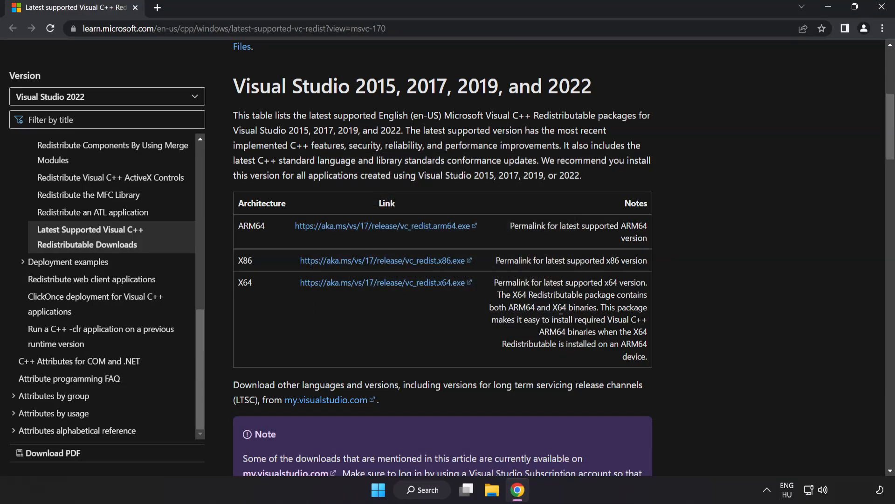
pyautogui.moveTo(871, 14)
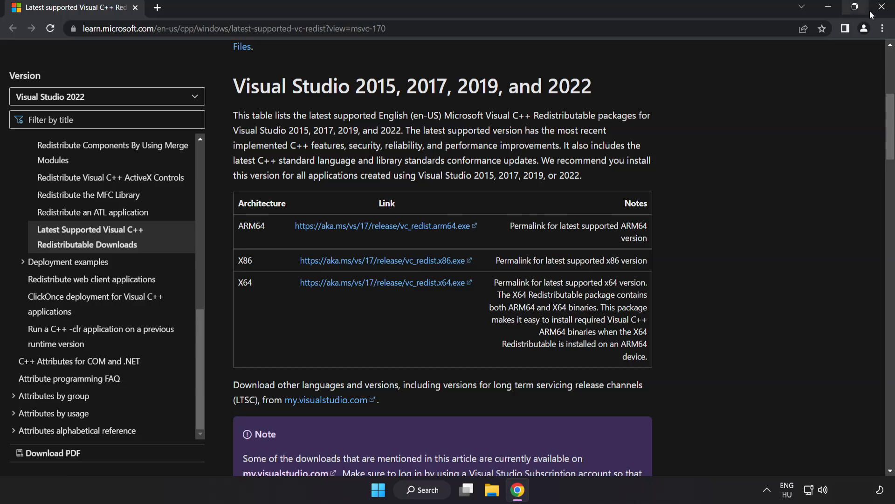
pyautogui.moveTo(884, 9)
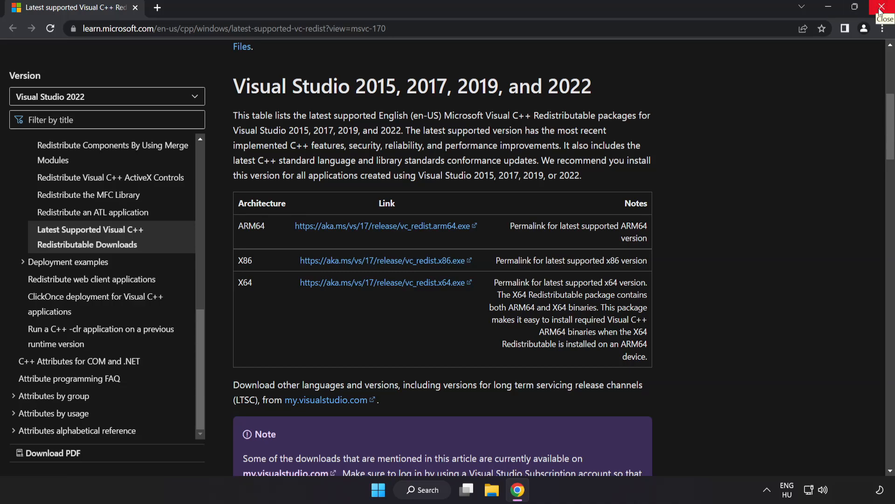
pyautogui.click(881, 8)
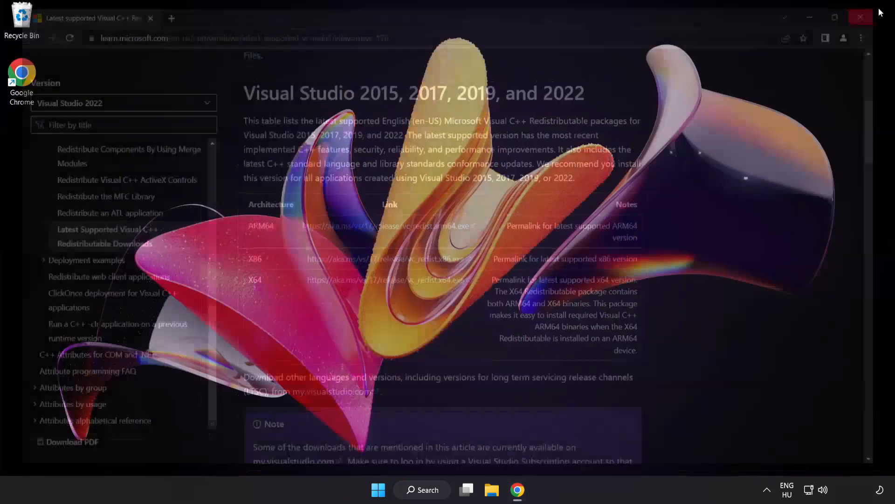
# Step: Find Command Prompt via Windows search and run it as administrator
pyautogui.click(861, 17)
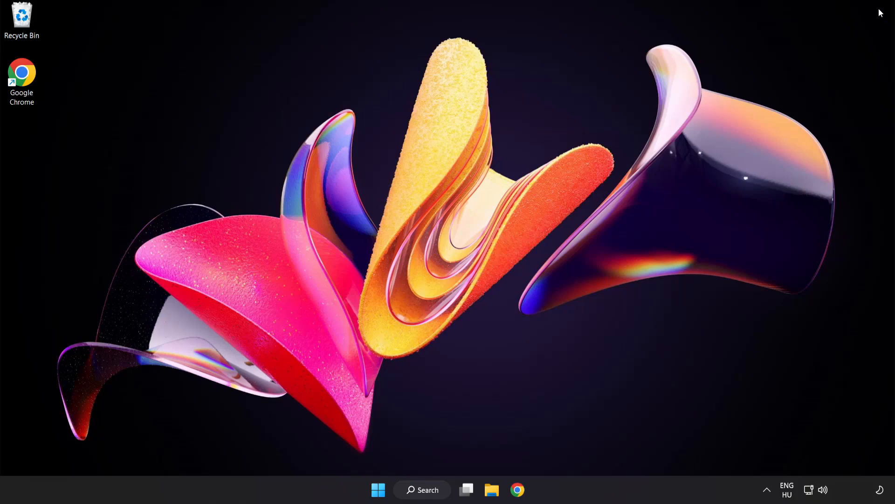
pyautogui.moveTo(422, 489)
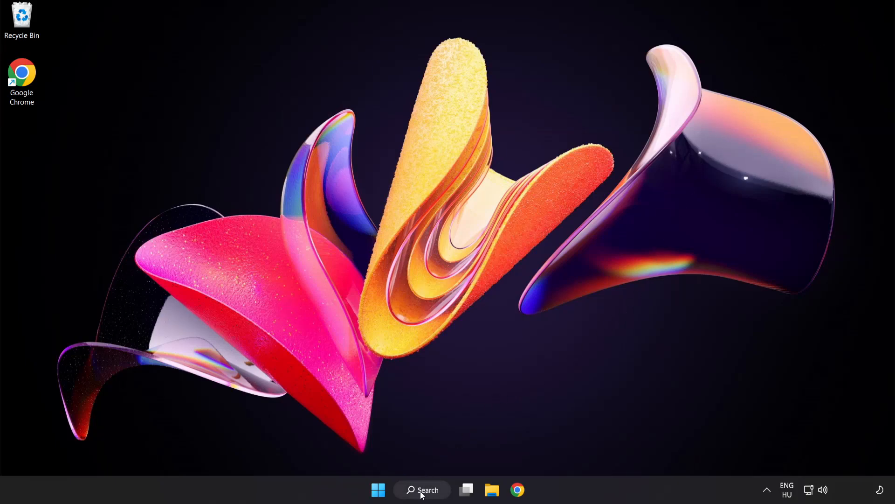
pyautogui.click(422, 489)
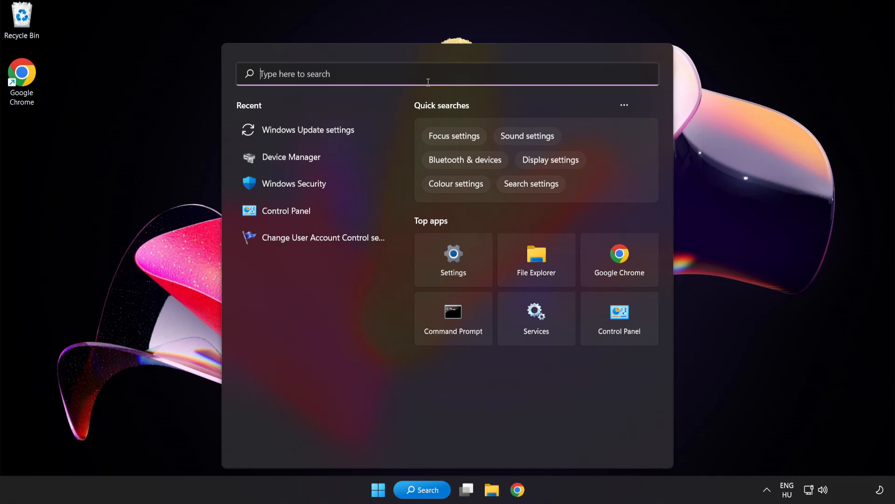
pyautogui.write('cmd')
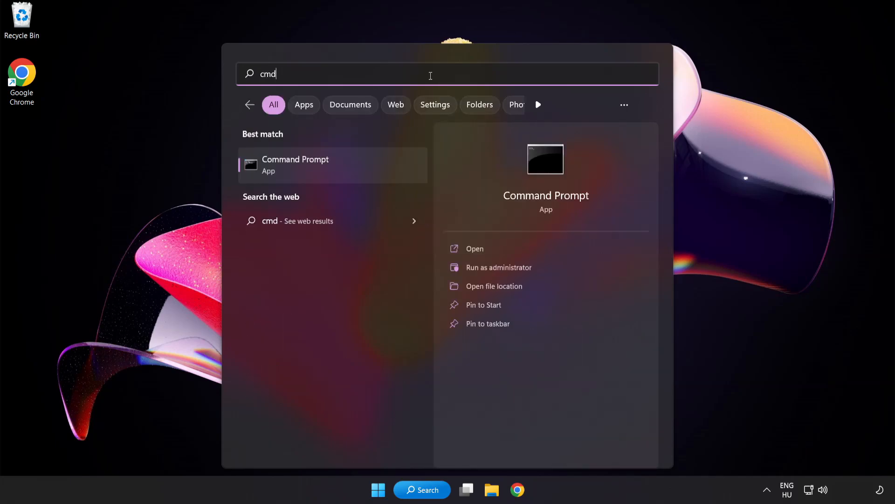
pyautogui.moveTo(336, 173)
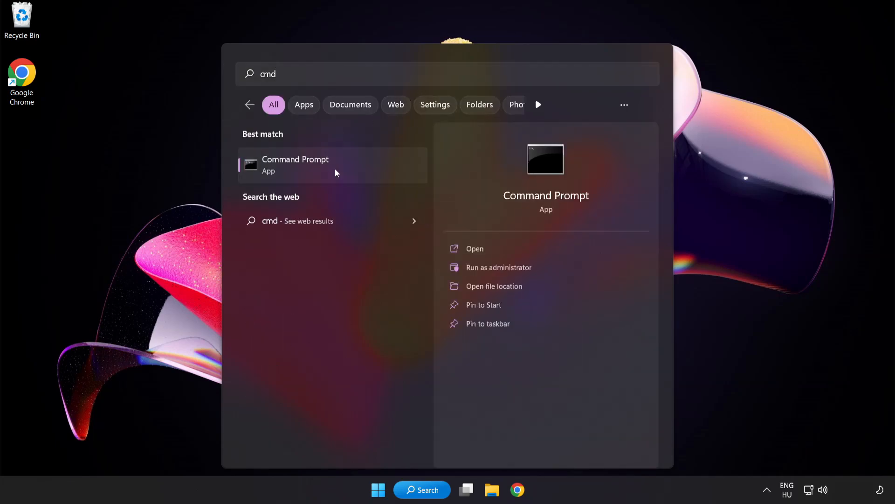
pyautogui.rightClick(295, 165)
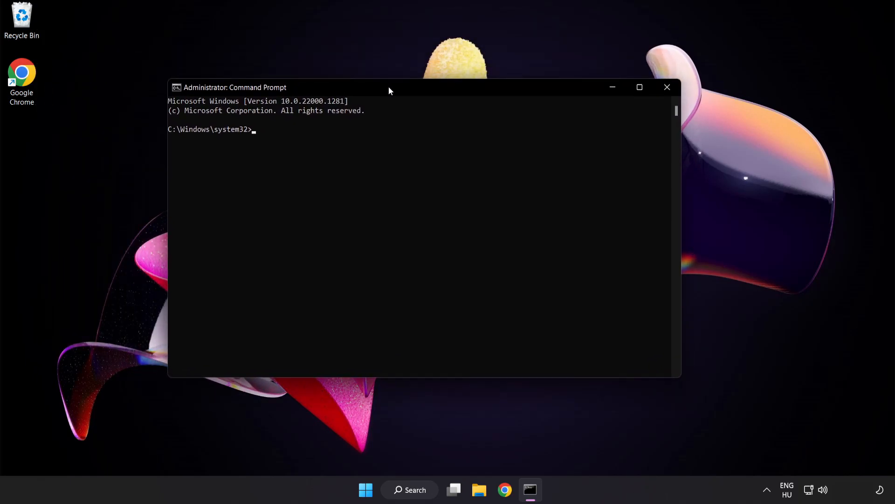
# Step: Run sfc /scannow until it reports no integrity violations, then close the window
pyautogui.write('s')
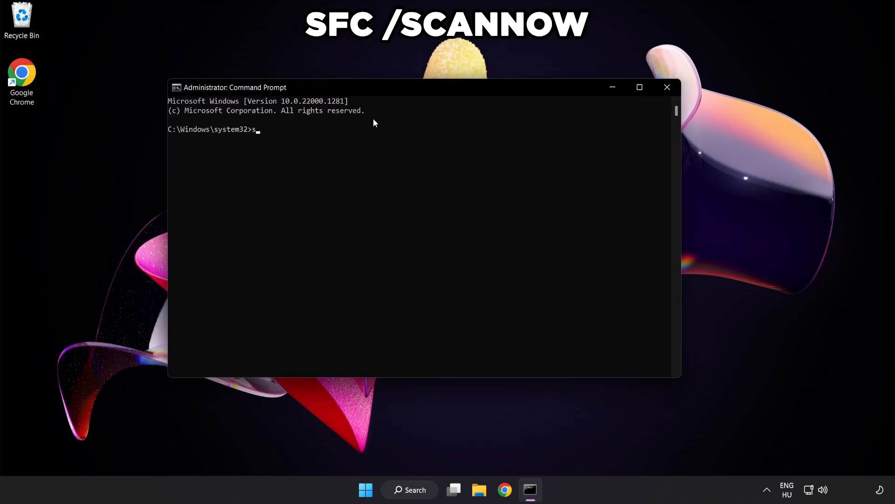
pyautogui.write('fc /sc')
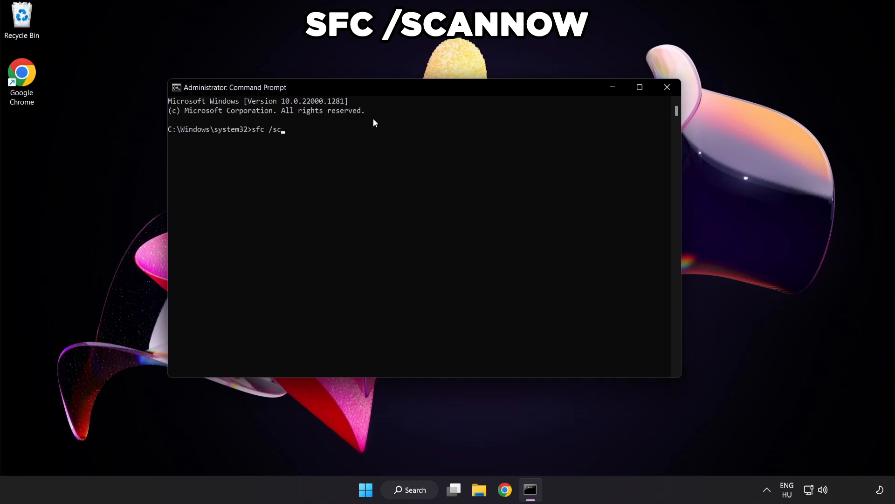
pyautogui.write('annow')
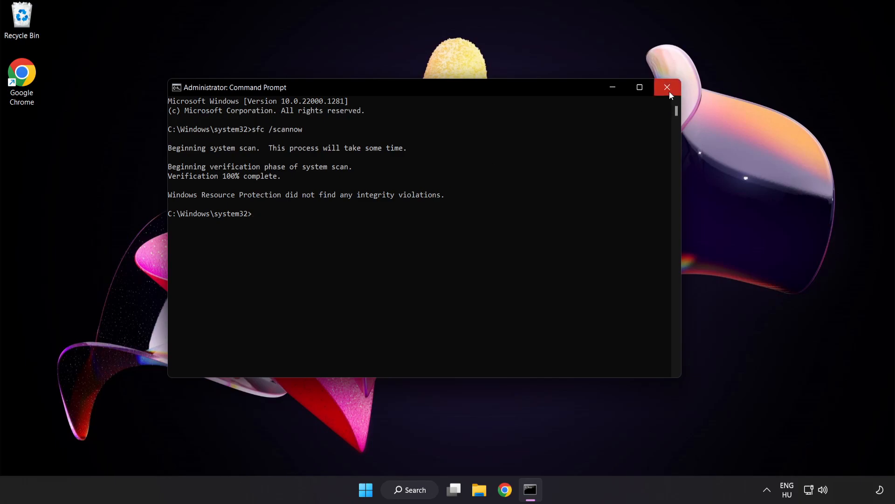
pyautogui.click(666, 86)
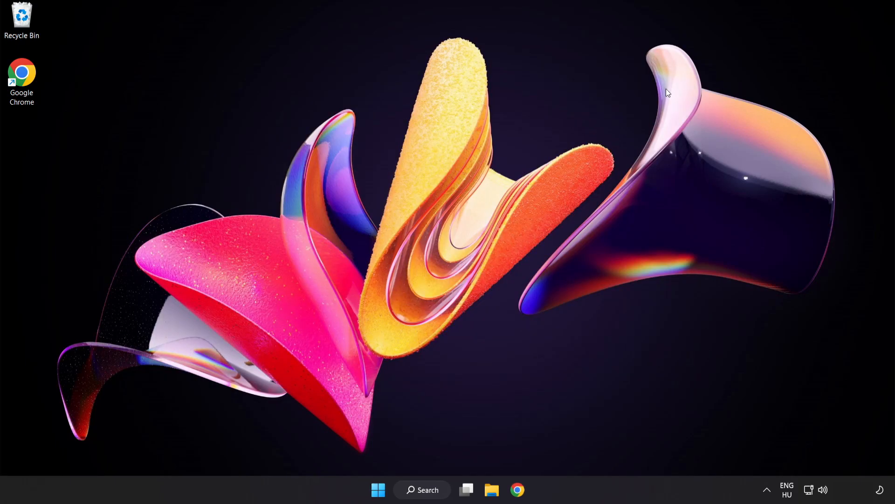
pyautogui.click(377, 489)
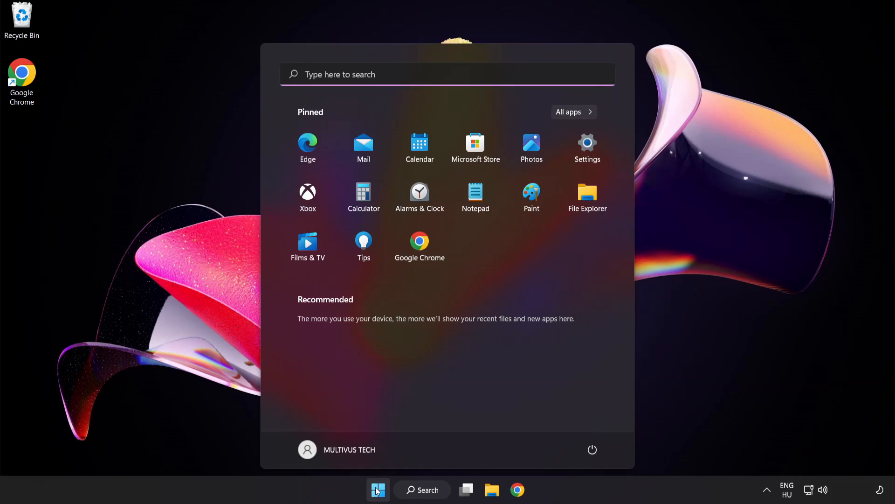
pyautogui.click(592, 449)
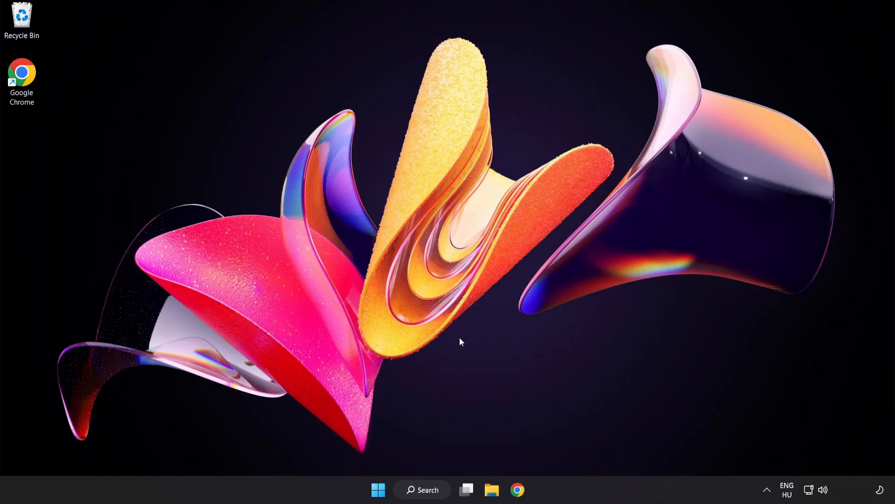
# Step: Search for and open Windows Security
pyautogui.click(422, 489)
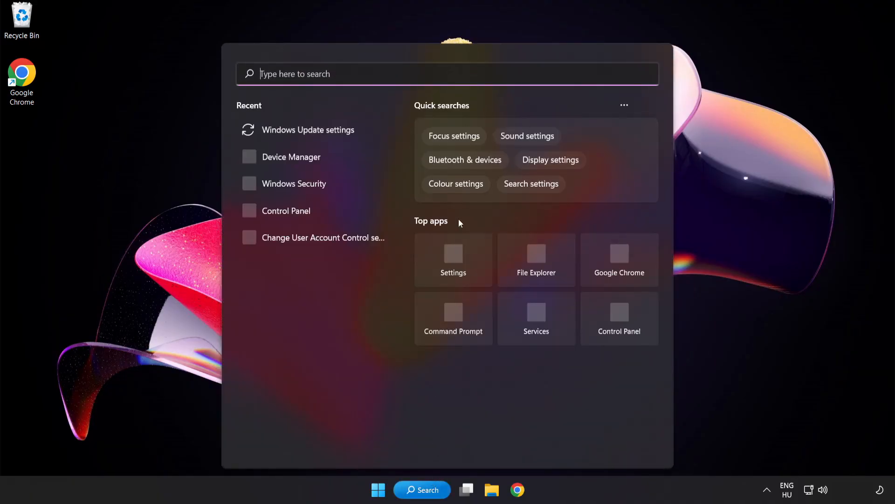
pyautogui.write('secu')
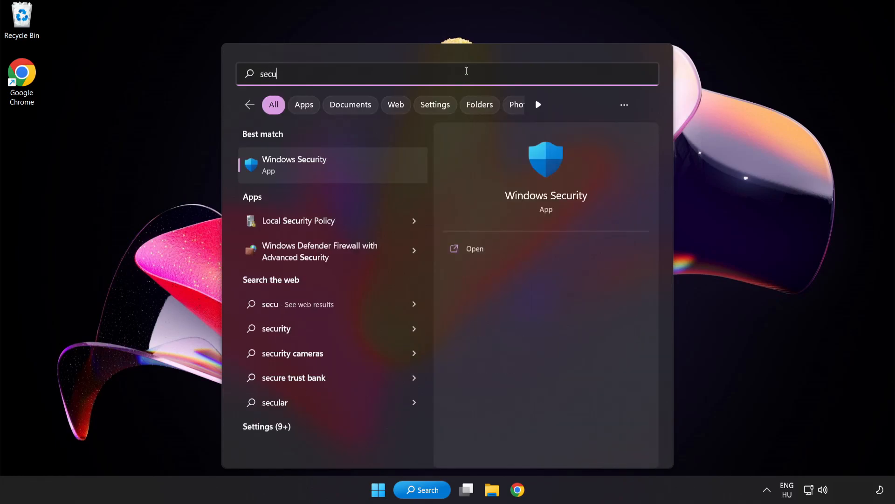
pyautogui.write('rity')
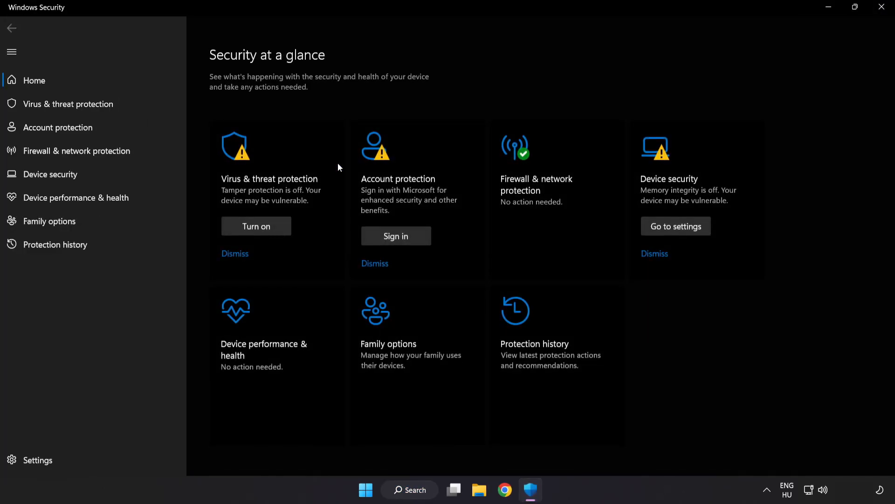
pyautogui.moveTo(92, 104)
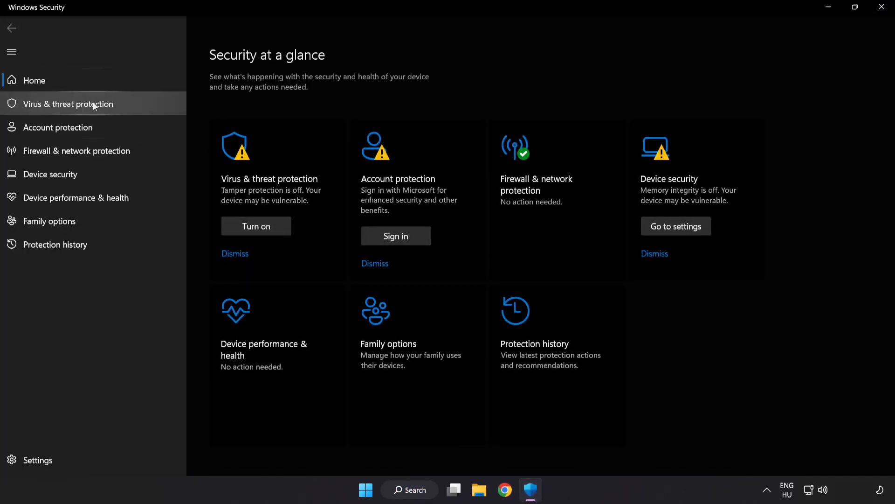
# Step: Open the Virus & threat protection settings and scroll down to Exclusions
pyautogui.click(68, 104)
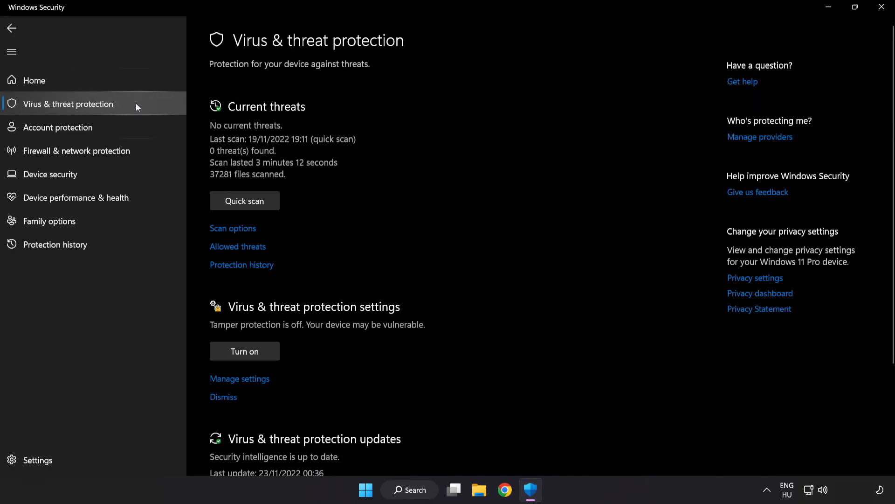
pyautogui.scroll(-3)
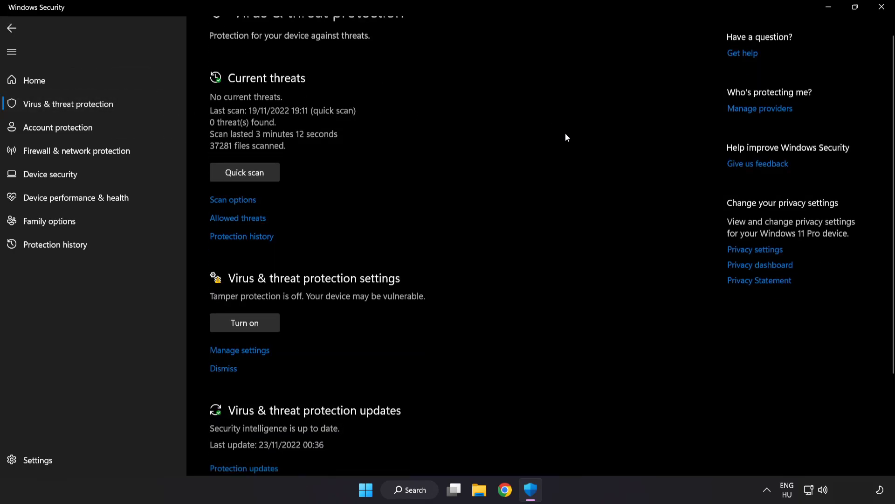
pyautogui.scroll(-3)
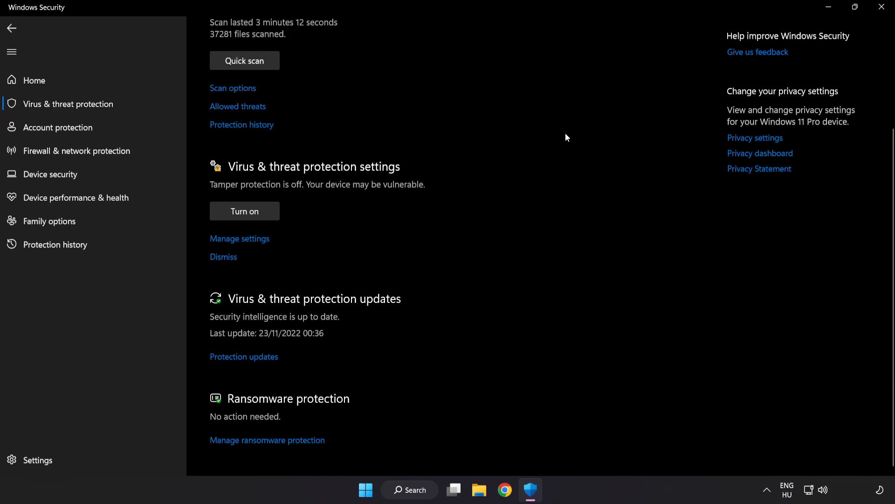
pyautogui.moveTo(246, 240)
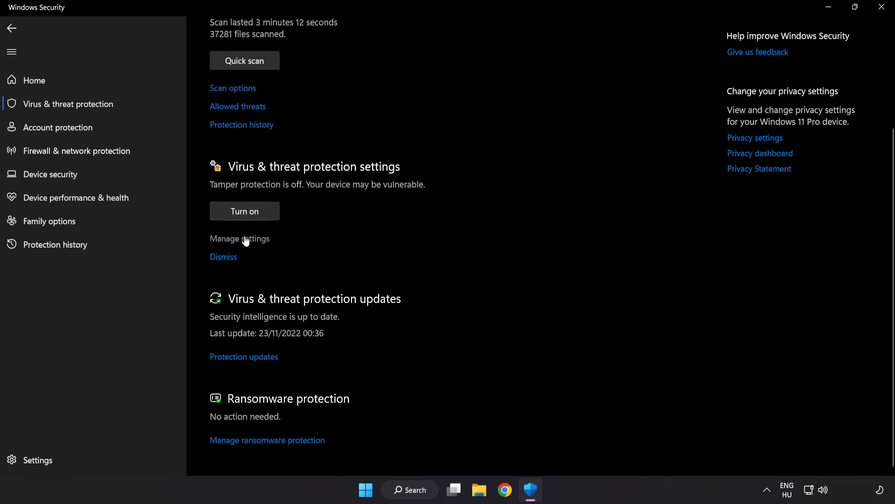
pyautogui.click(240, 239)
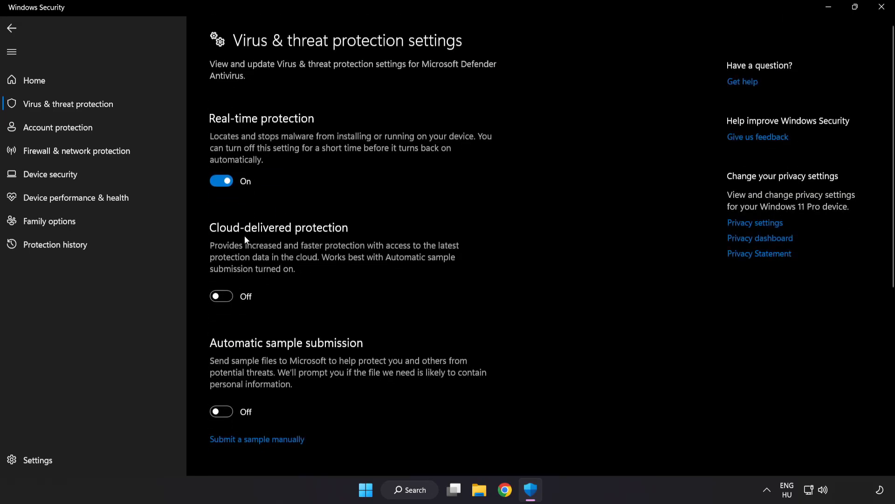
pyautogui.scroll(-3)
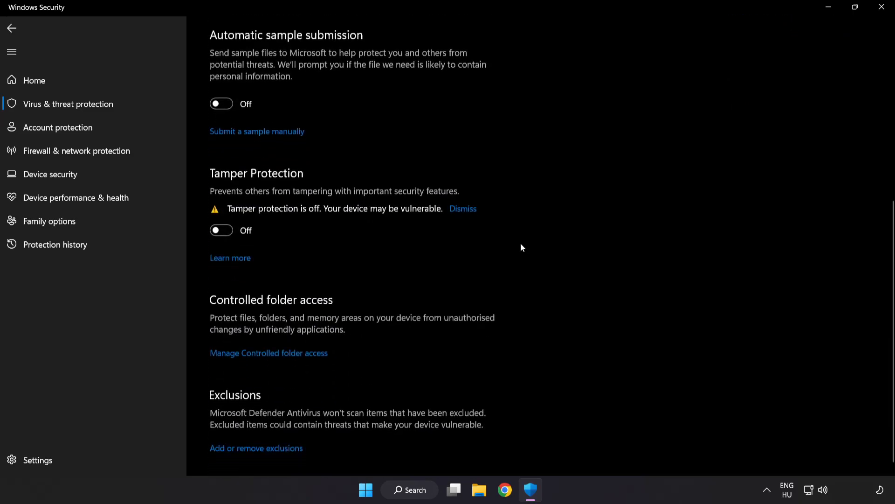
pyautogui.scroll(-3)
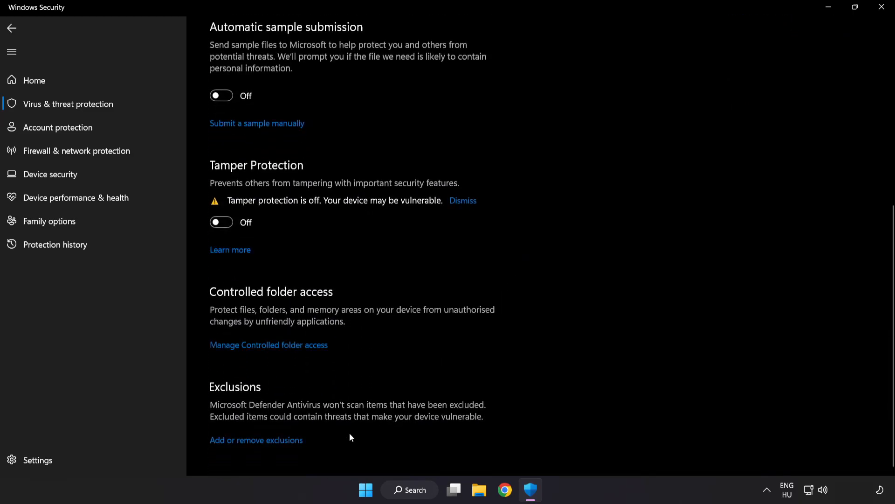
pyautogui.moveTo(261, 445)
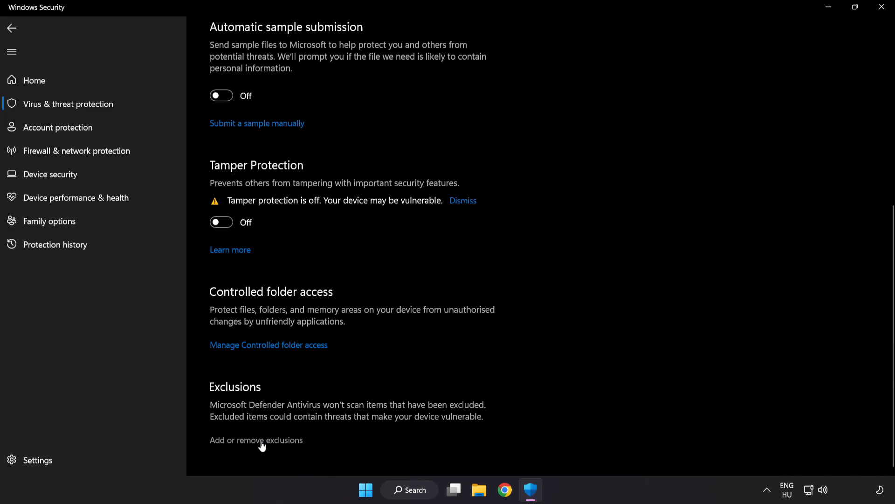
# Step: Start adding a File exclusion from Defender's exclusions list
pyautogui.click(256, 440)
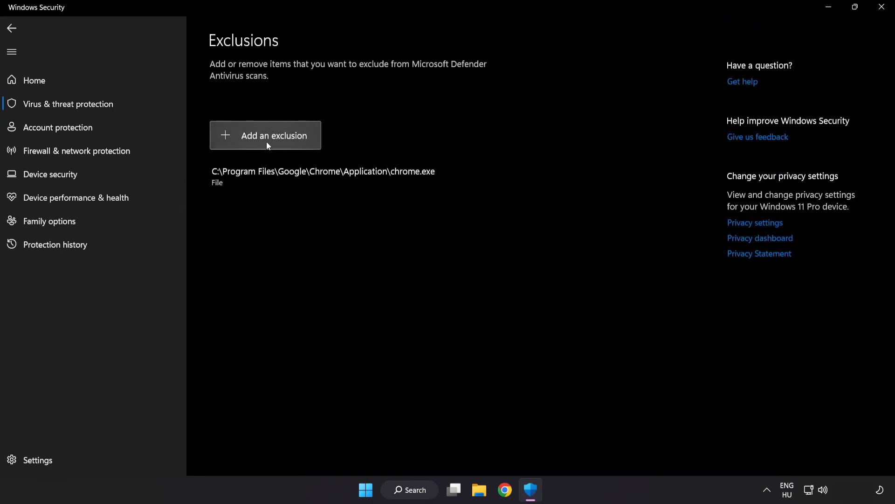
pyautogui.click(265, 135)
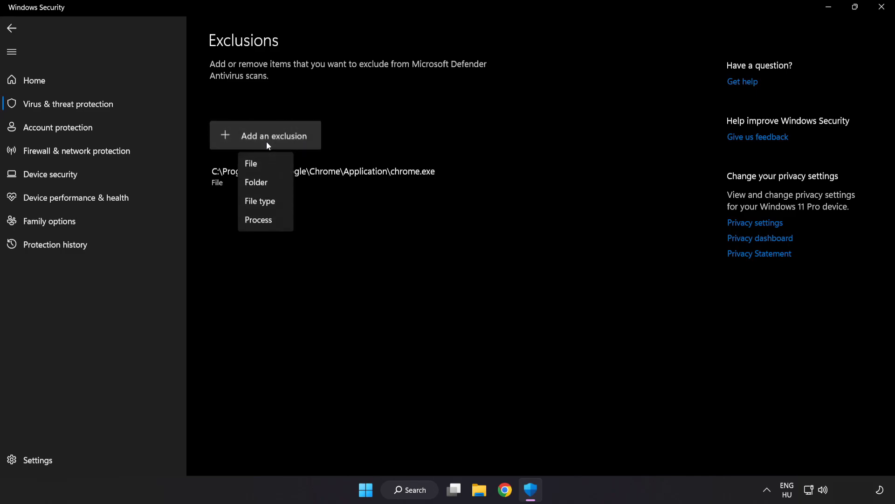
pyautogui.moveTo(264, 166)
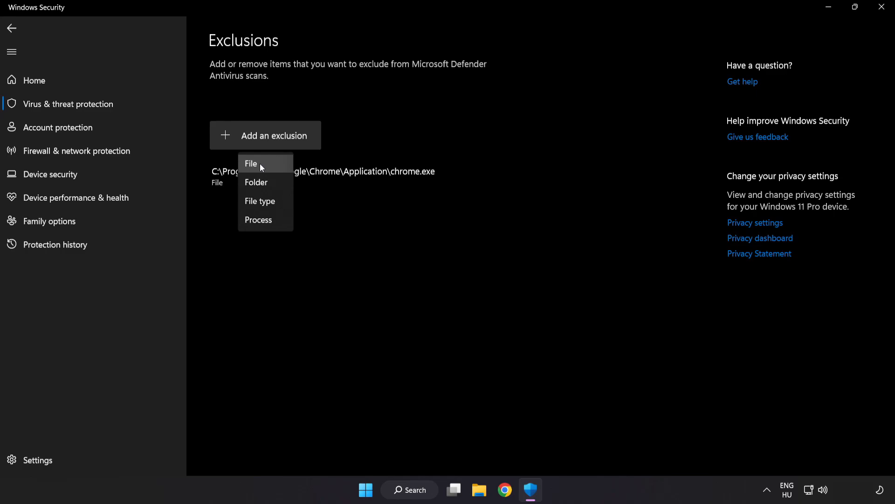
pyautogui.click(250, 163)
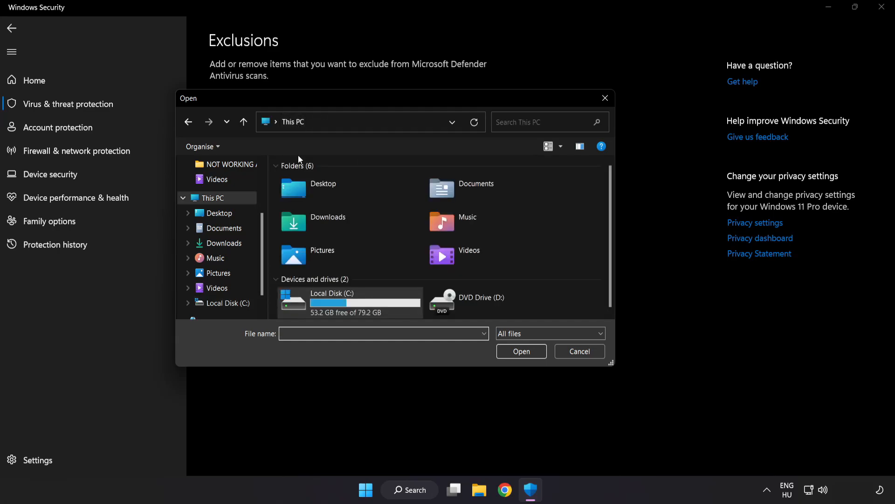
# Step: Exclude the shortcut in C:\Program Files (x86)\NOT WORKING APP, then close Windows Security
pyautogui.doubleClick(332, 293)
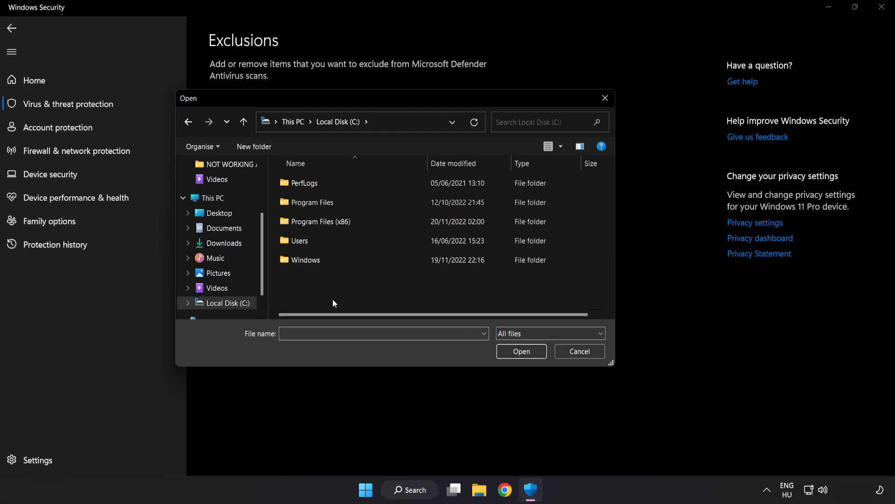
pyautogui.doubleClick(320, 221)
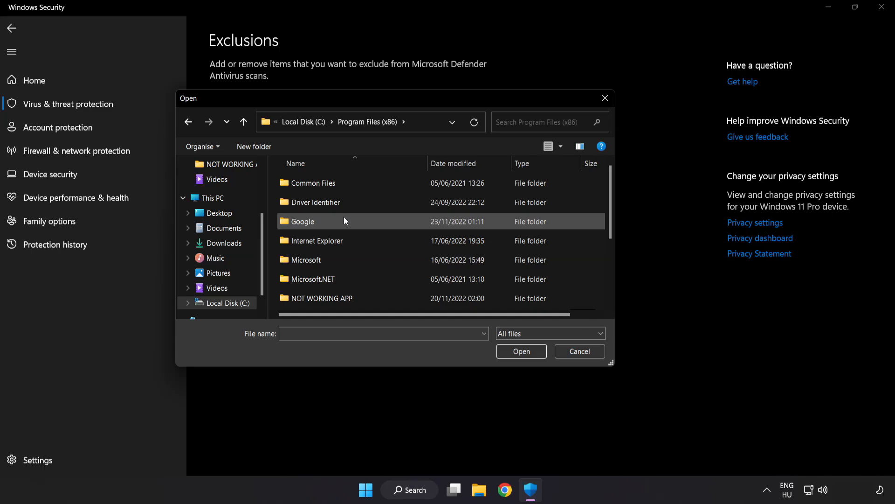
pyautogui.scroll(-3)
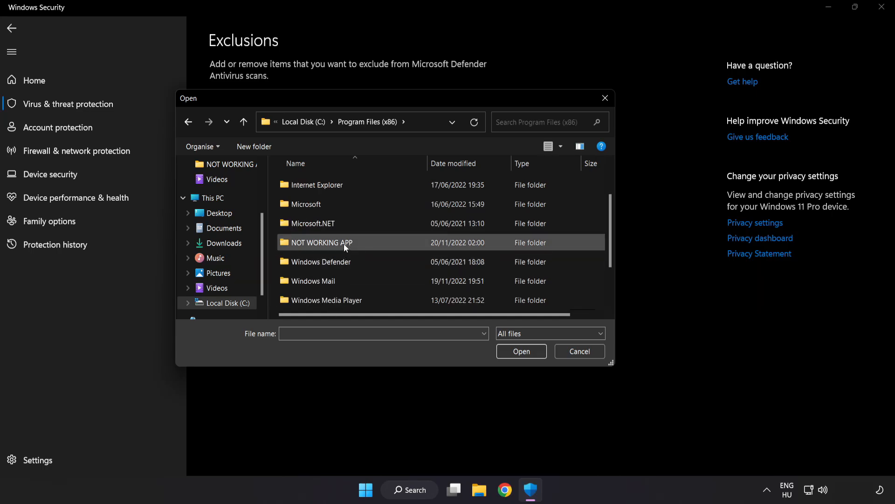
pyautogui.doubleClick(318, 242)
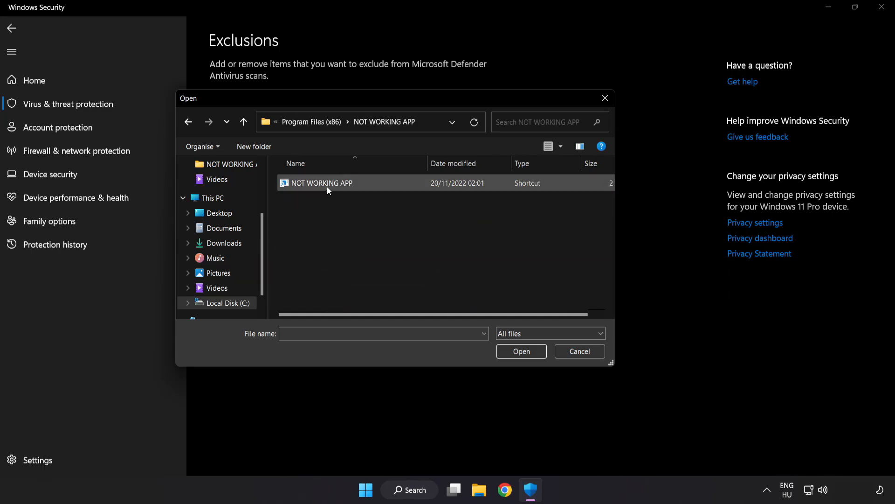
pyautogui.click(323, 182)
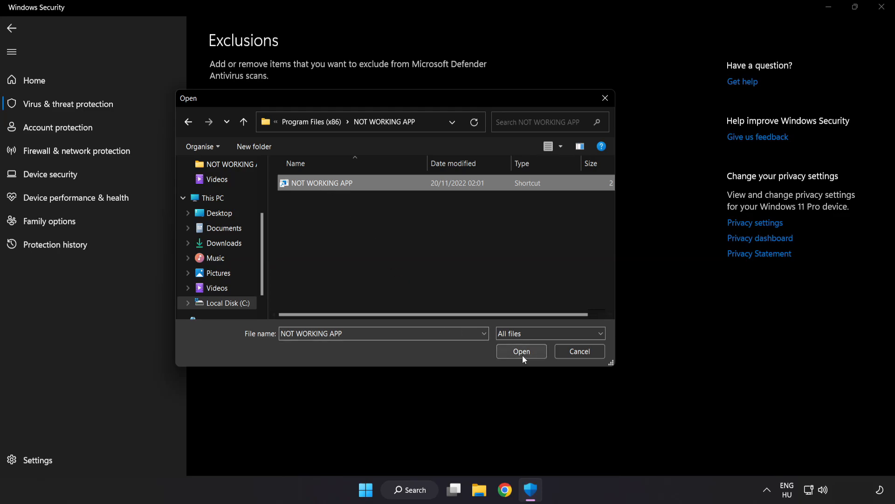
pyautogui.click(520, 351)
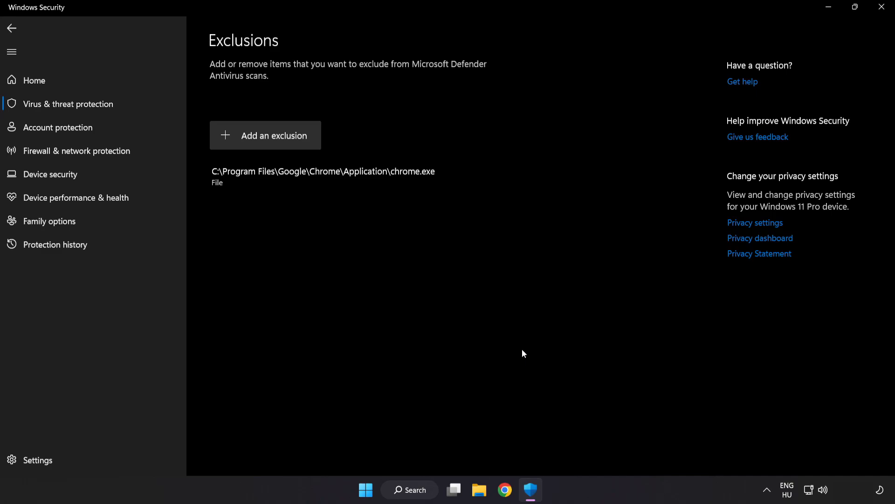
pyautogui.moveTo(516, 369)
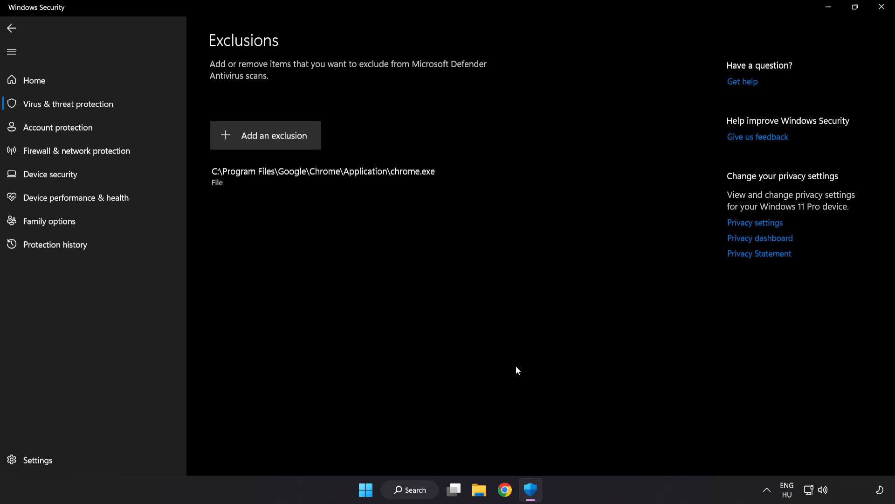
pyautogui.moveTo(761, 40)
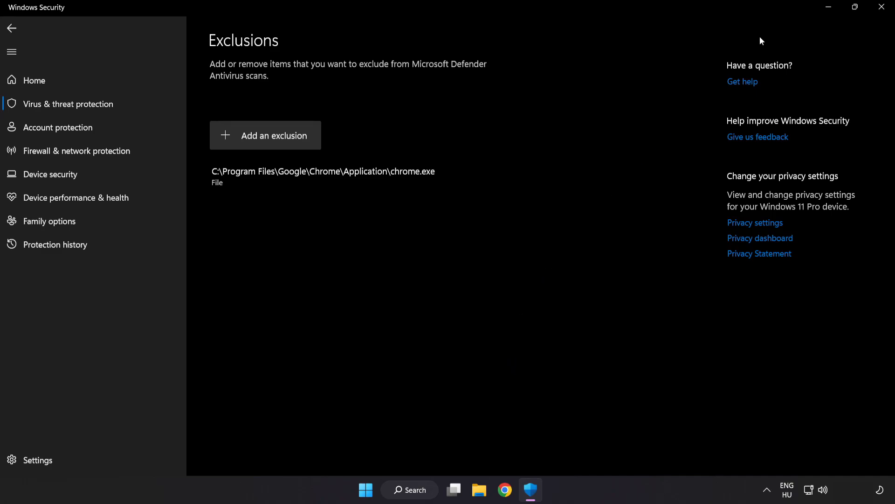
pyautogui.click(881, 7)
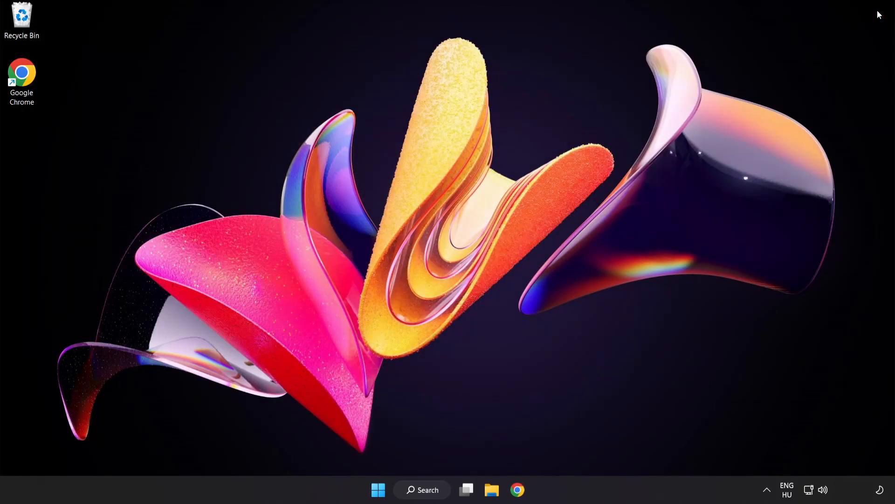
pyautogui.moveTo(482, 374)
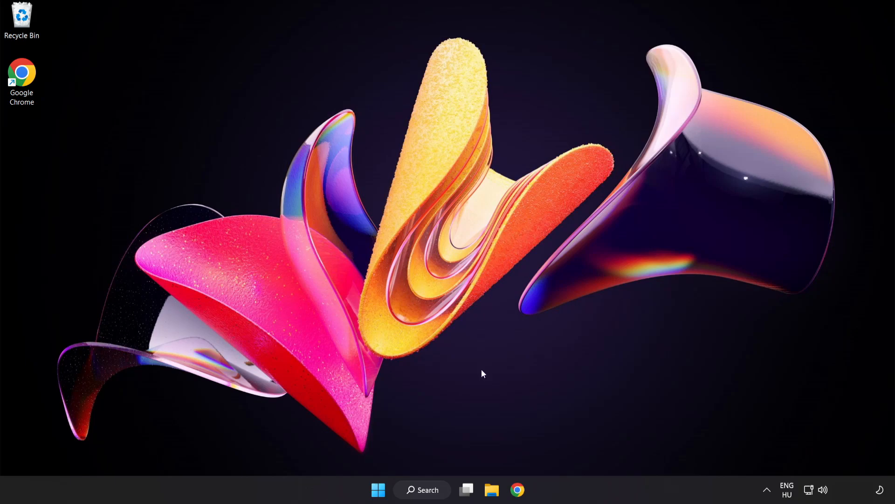
# Step: Show the Start menu's power options to reach Restart
pyautogui.click(377, 490)
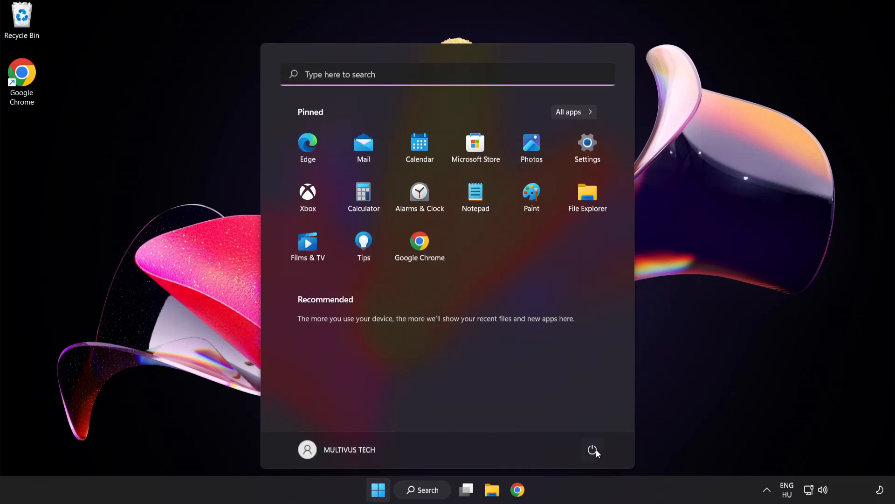
pyautogui.click(593, 449)
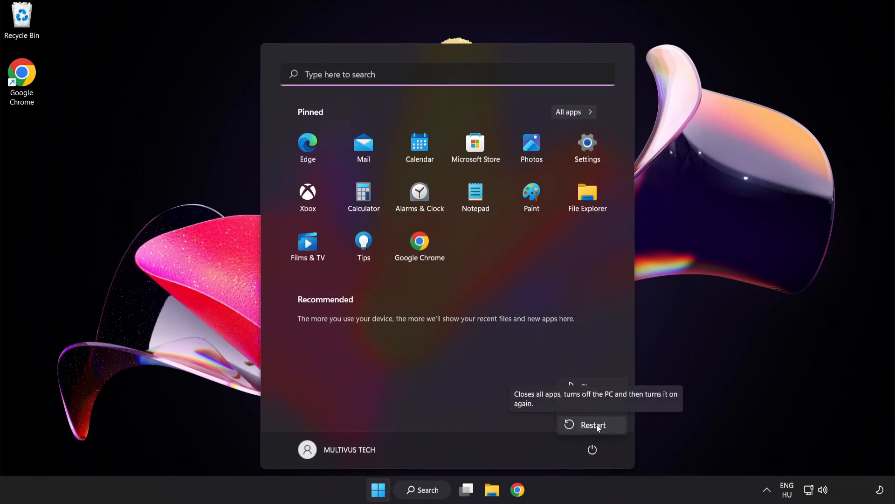